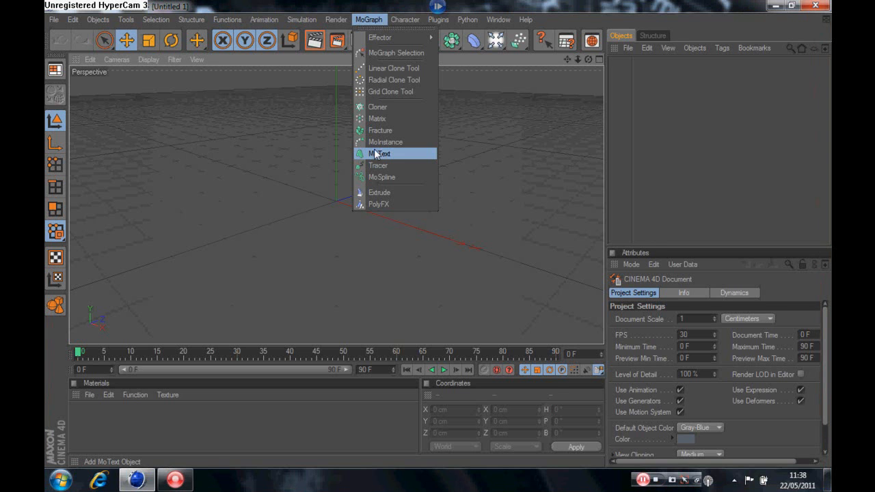
# Add a MoText object reading 'RYAN' and bring up its font chooser.
pyautogui.click(380, 153)
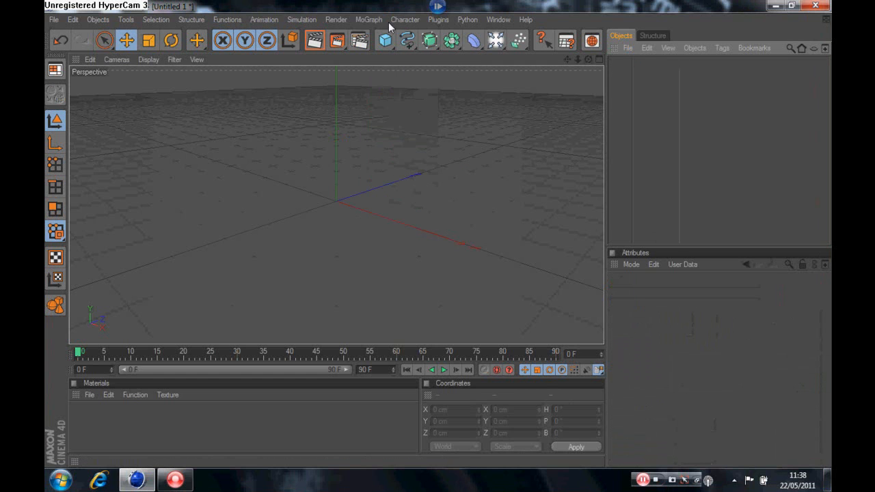
pyautogui.click(369, 19)
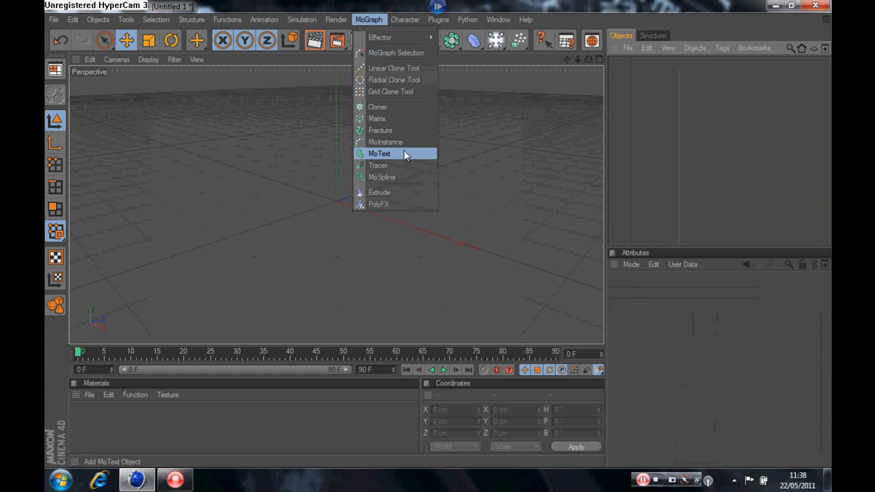
pyautogui.click(379, 154)
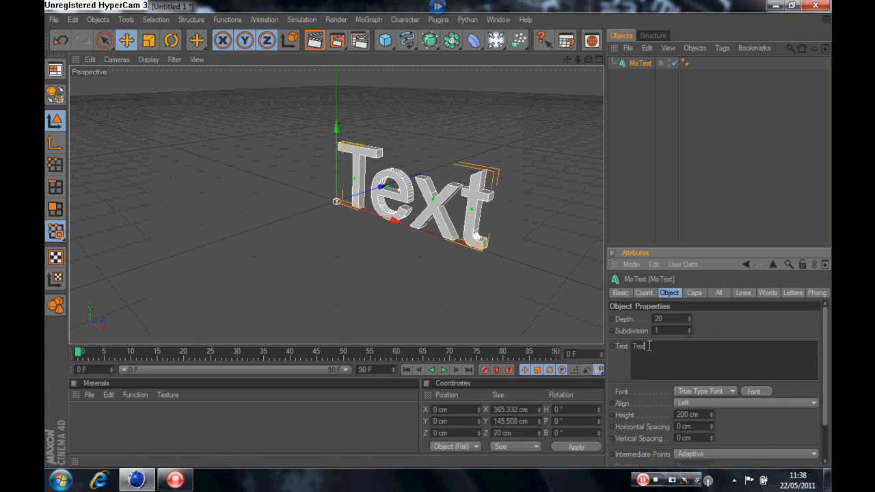
pyautogui.write('R')
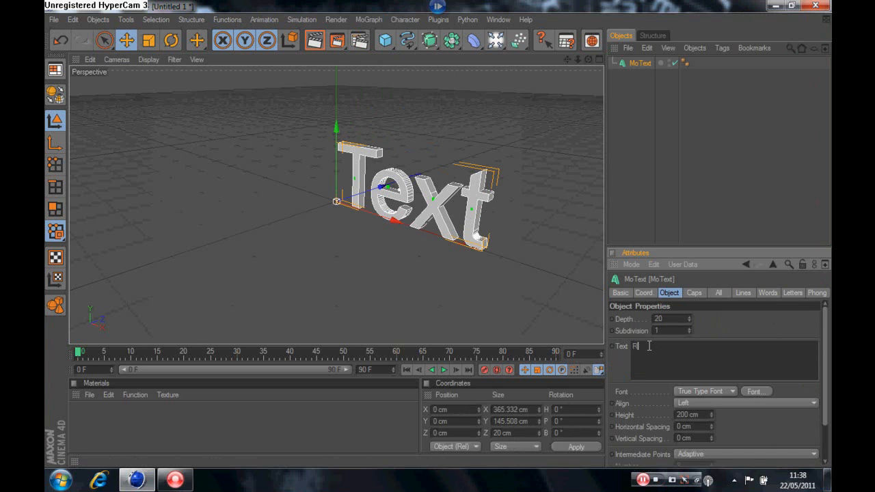
pyautogui.write('YAN')
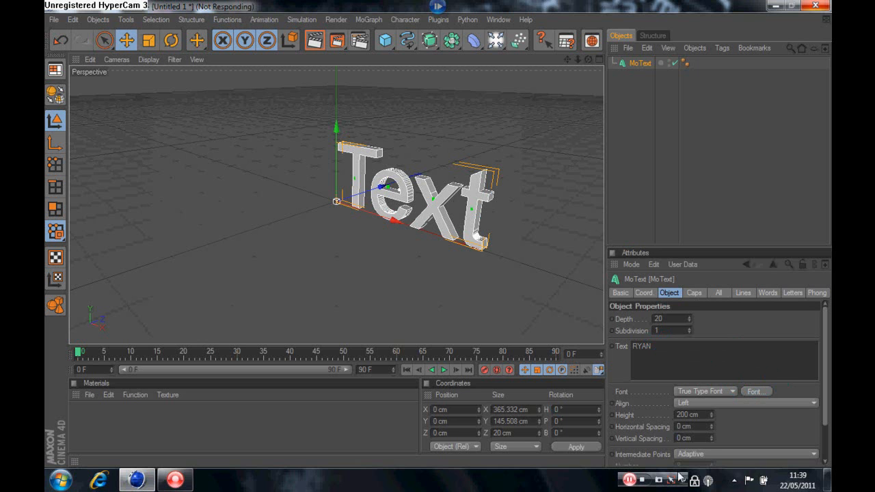
pyautogui.click(756, 391)
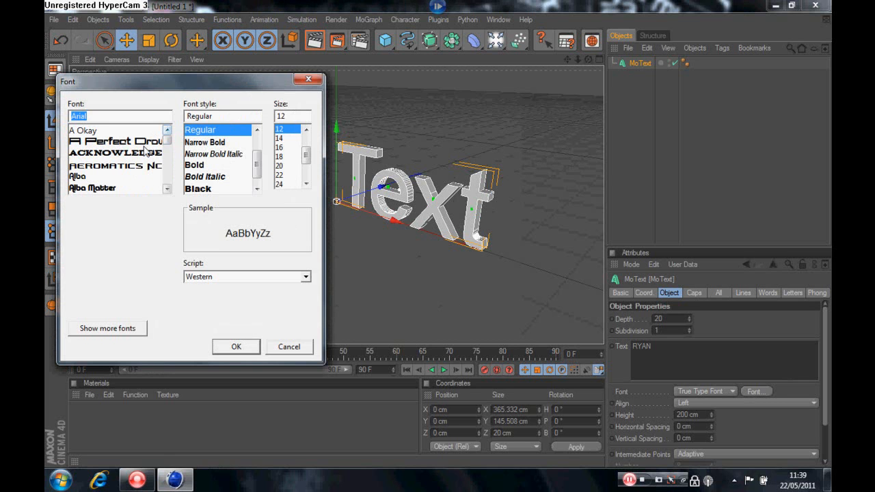
# Preview the Acknowledgement and A Okay fonts, settling back on Acknowledgement.
pyautogui.click(114, 153)
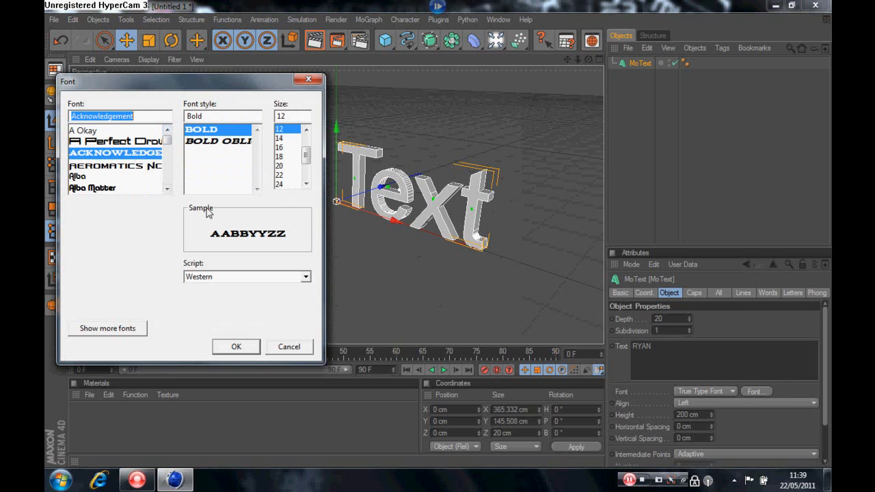
pyautogui.click(83, 130)
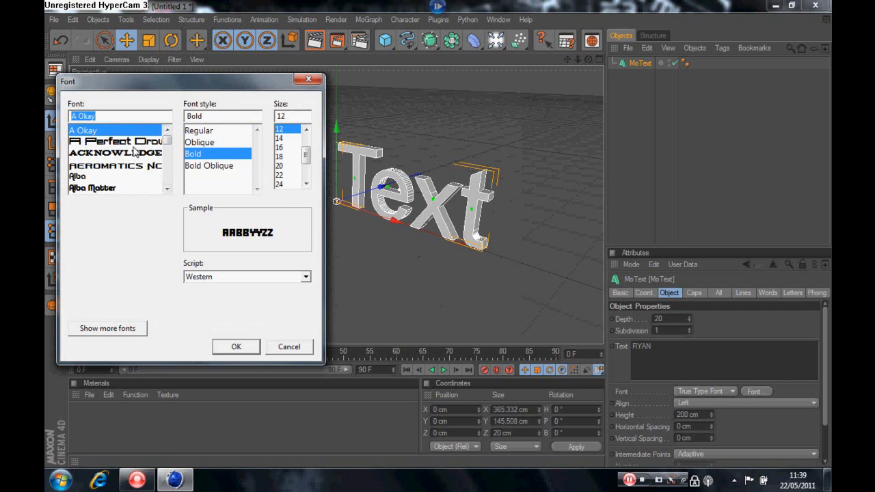
pyautogui.click(115, 153)
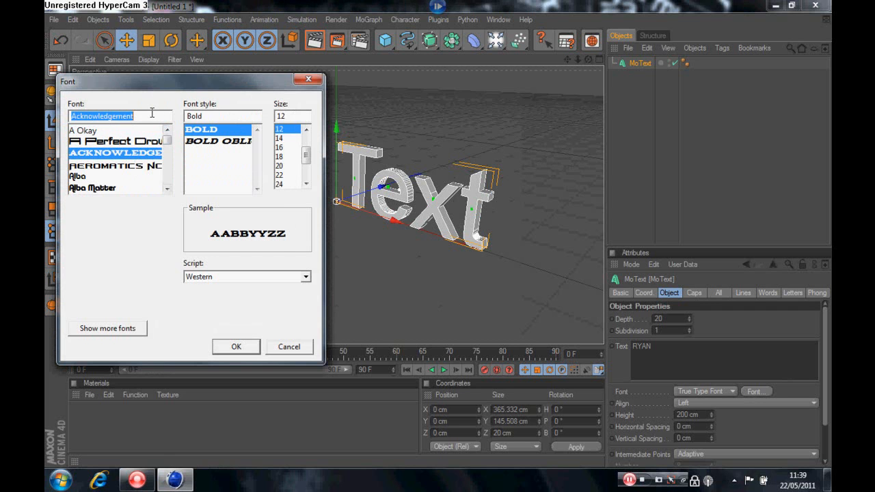
pyautogui.moveTo(250, 342)
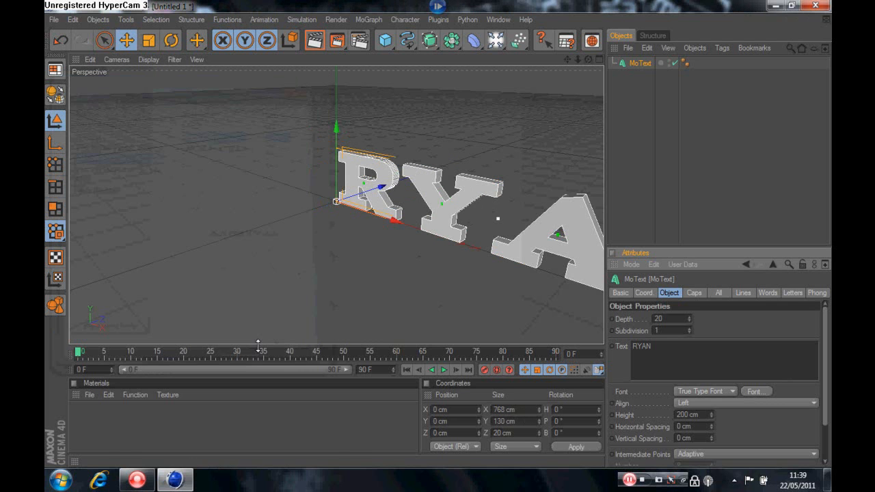
pyautogui.moveTo(573, 84)
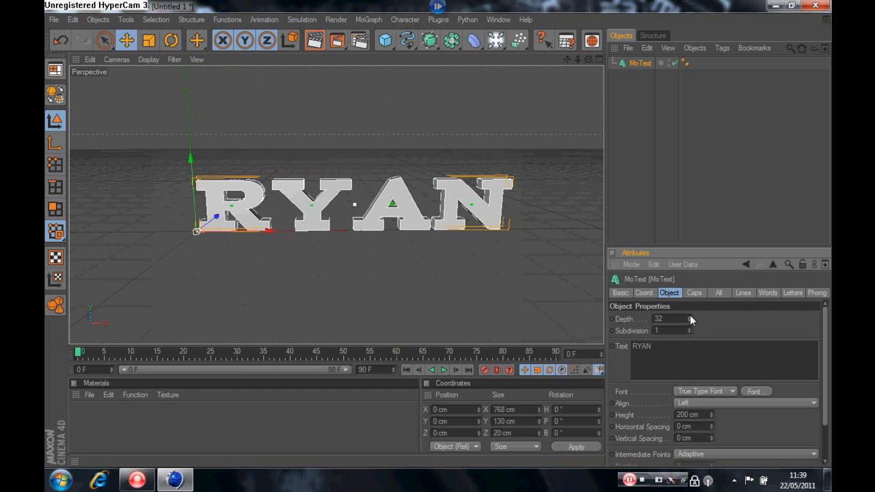
# Increase the RYAN text's extrusion depth to 70 and show its Caps options.
pyautogui.moveTo(670, 319); pyautogui.dragTo(690, 319)
pyautogui.write('70')
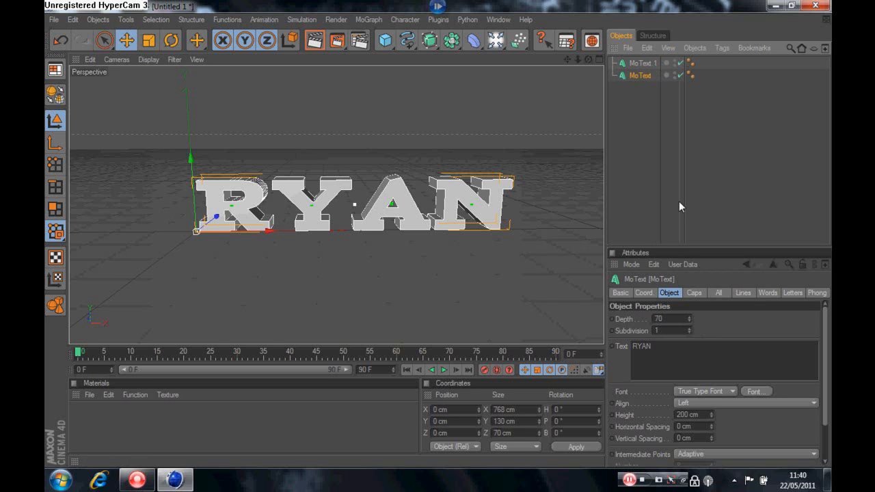
pyautogui.click(694, 293)
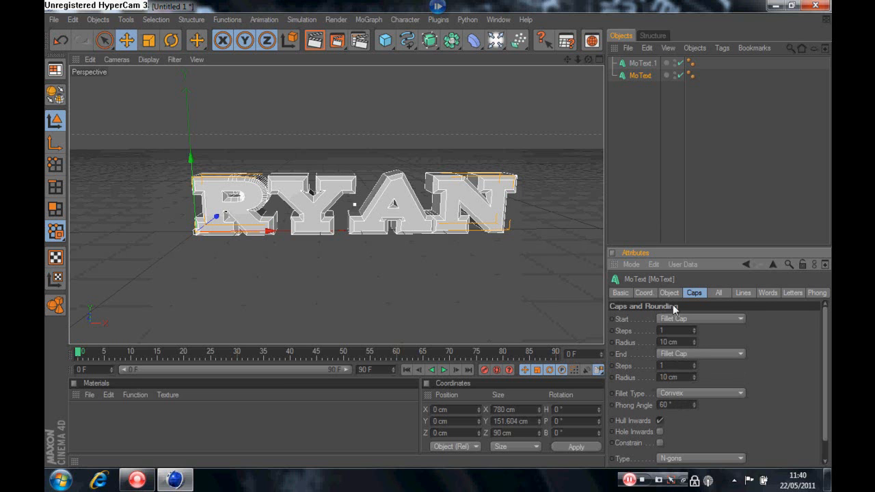
# Reduce the RYAN text's extrusion depth to about 28.
pyautogui.click(668, 293)
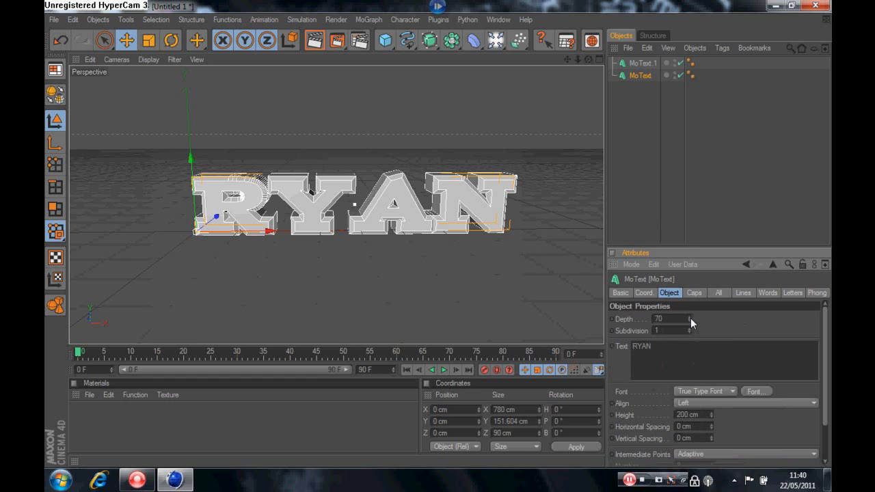
pyautogui.moveTo(689, 318); pyautogui.dragTo(689, 328)
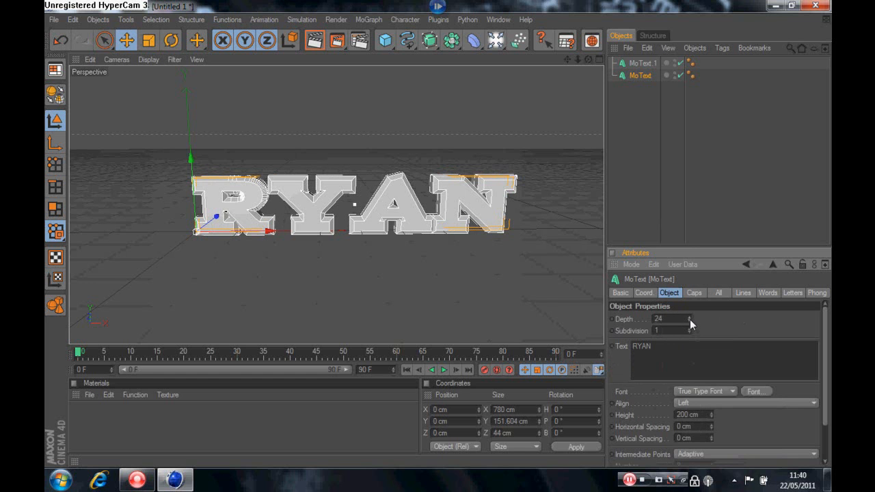
pyautogui.click(689, 317)
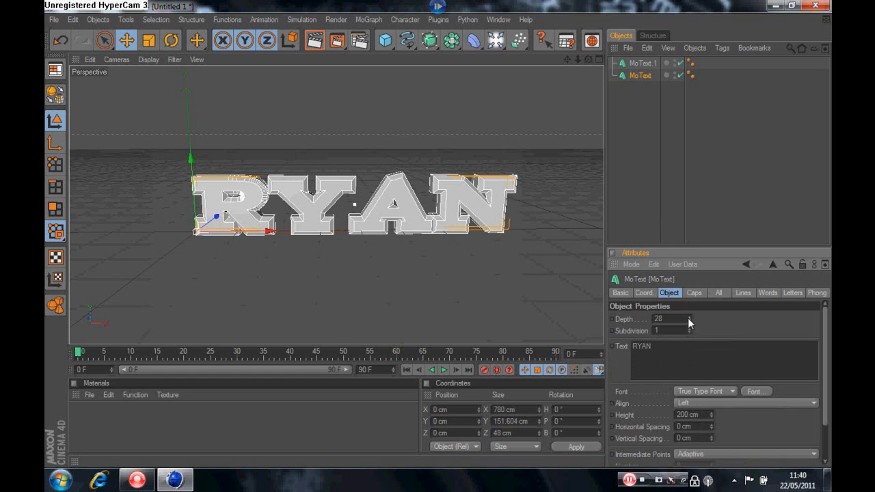
pyautogui.click(687, 319)
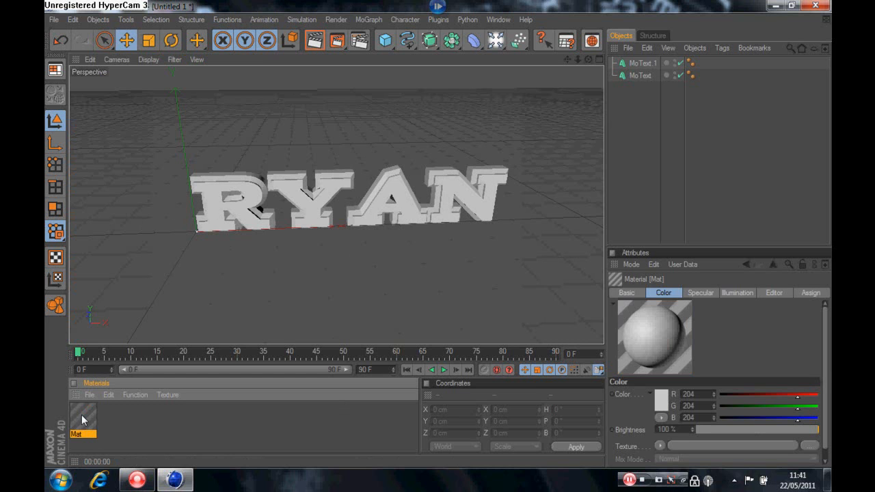
# Make the first material red with reflection weakened to about 17%.
pyautogui.doubleClick(83, 417)
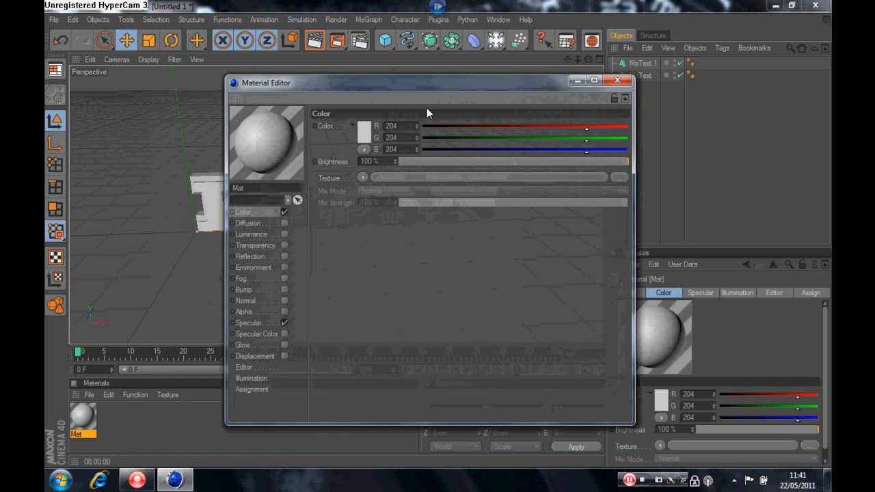
pyautogui.moveTo(585, 126); pyautogui.dragTo(567, 126)
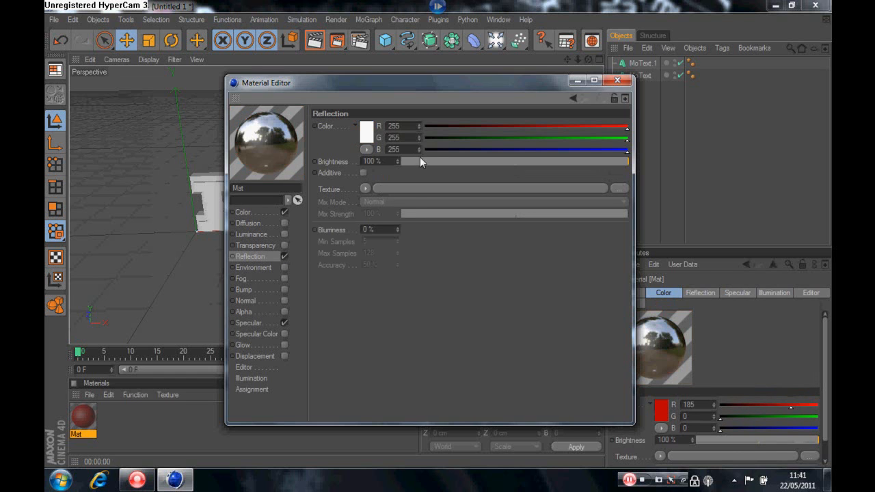
pyautogui.moveTo(419, 162); pyautogui.dragTo(439, 161)
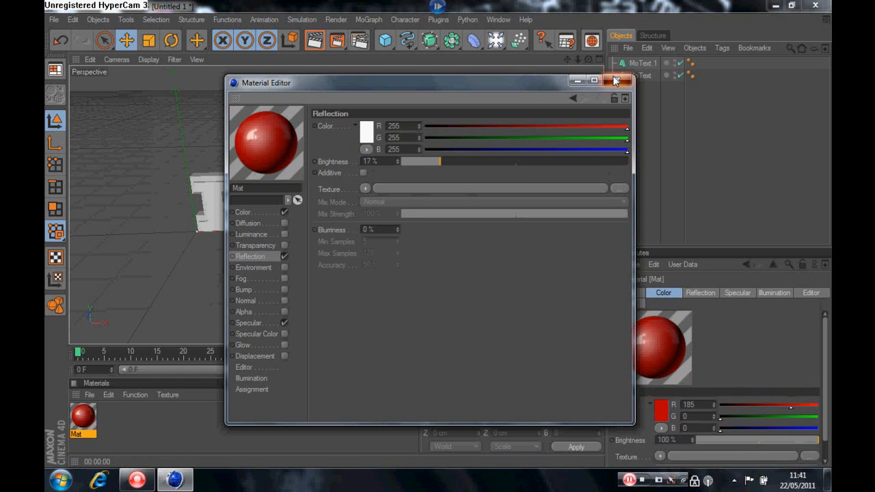
pyautogui.click(615, 81)
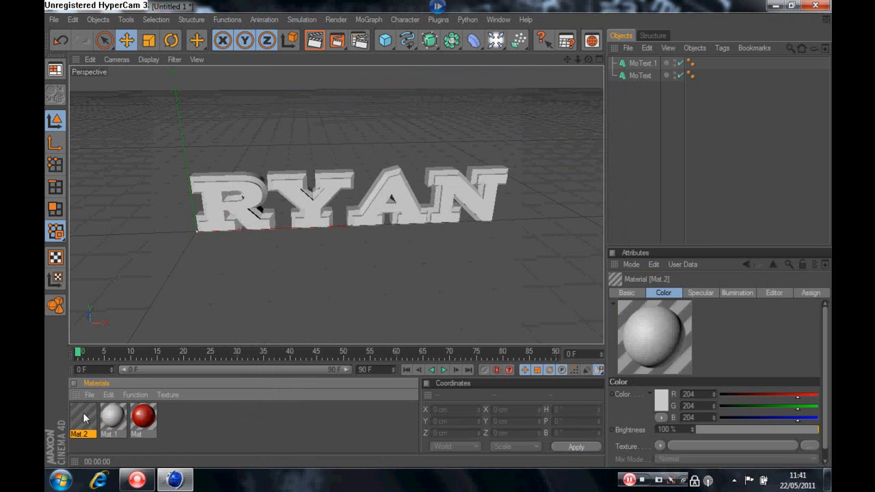
# Give Mat.2 a near-black colour and enable reflection at 17% brightness.
pyautogui.doubleClick(82, 418)
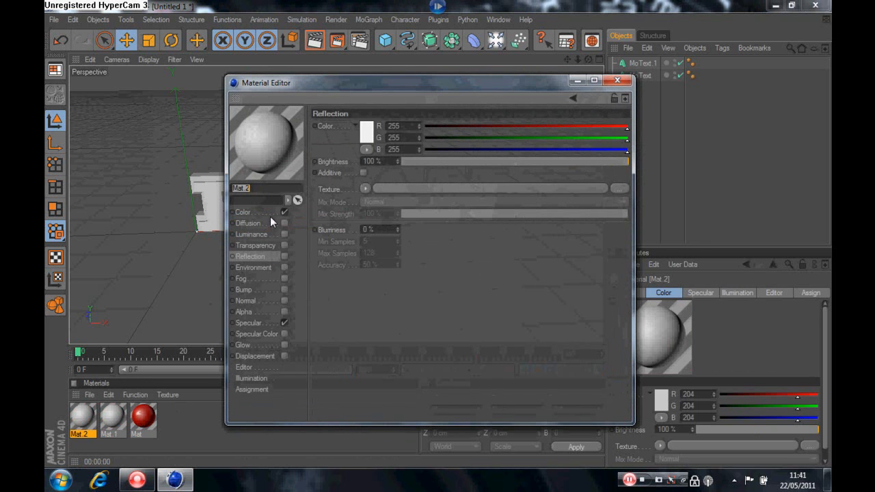
pyautogui.click(243, 211)
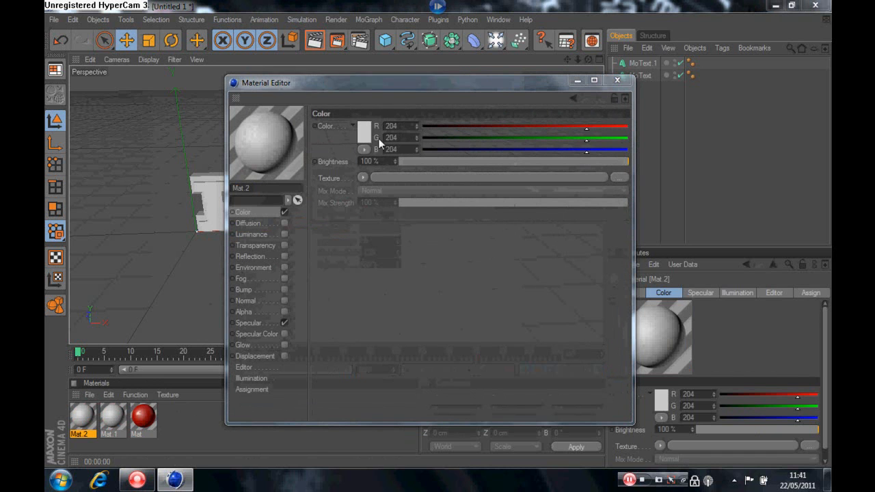
pyautogui.click(363, 130)
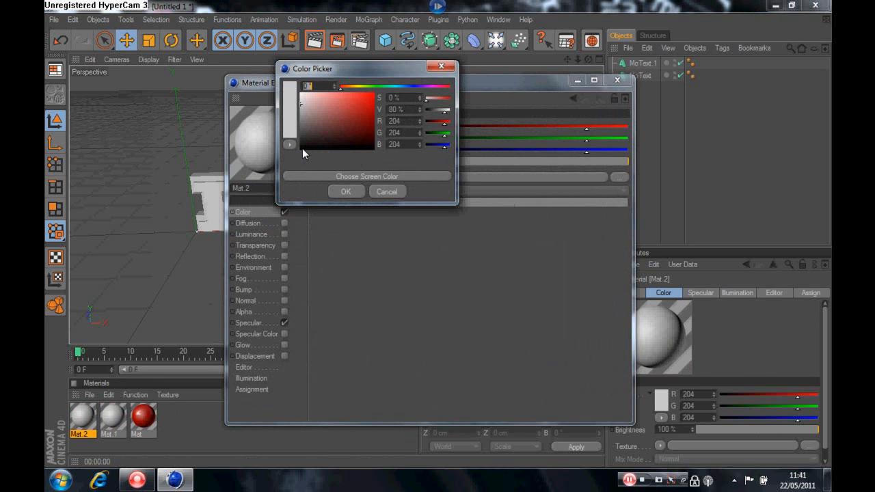
pyautogui.click(346, 191)
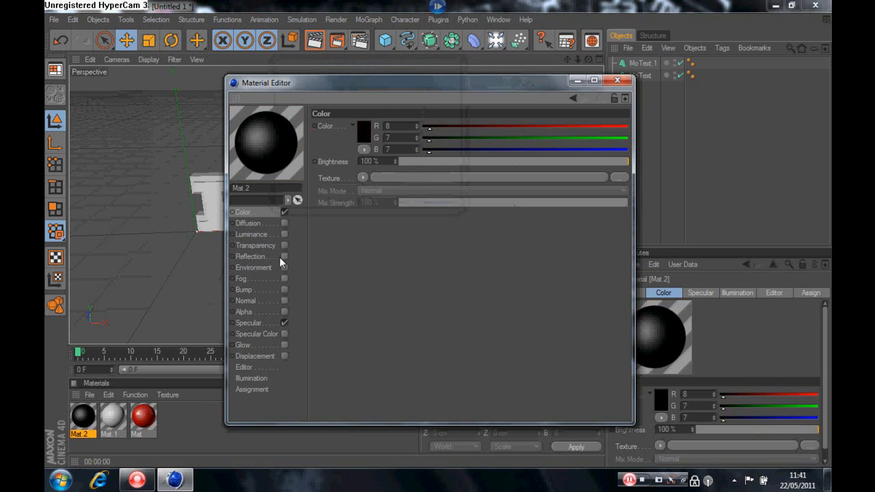
pyautogui.click(285, 257)
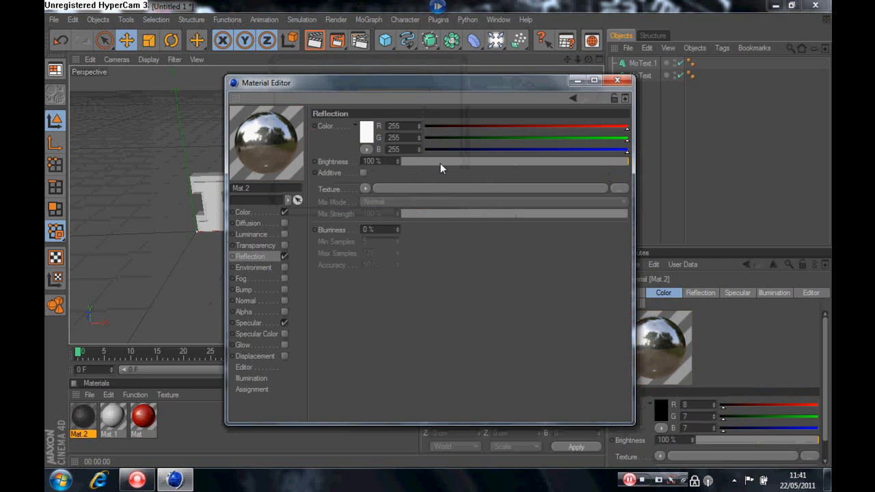
pyautogui.moveTo(626, 160); pyautogui.dragTo(441, 161)
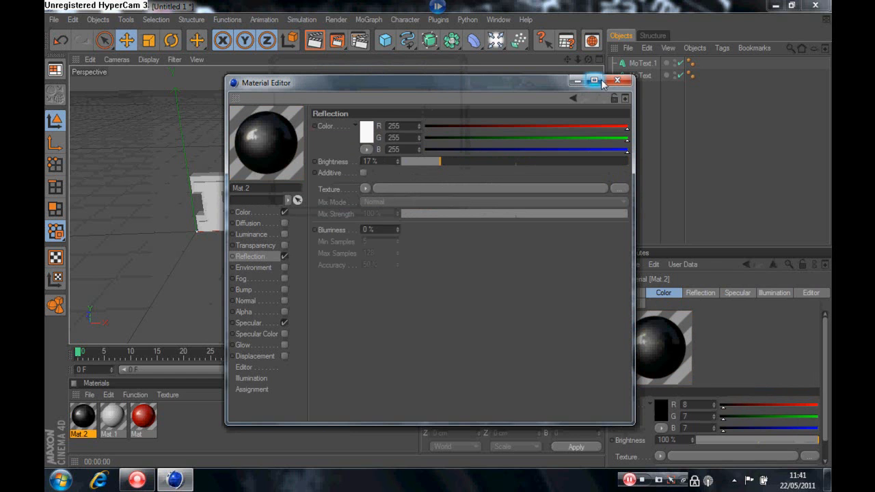
pyautogui.click(618, 80)
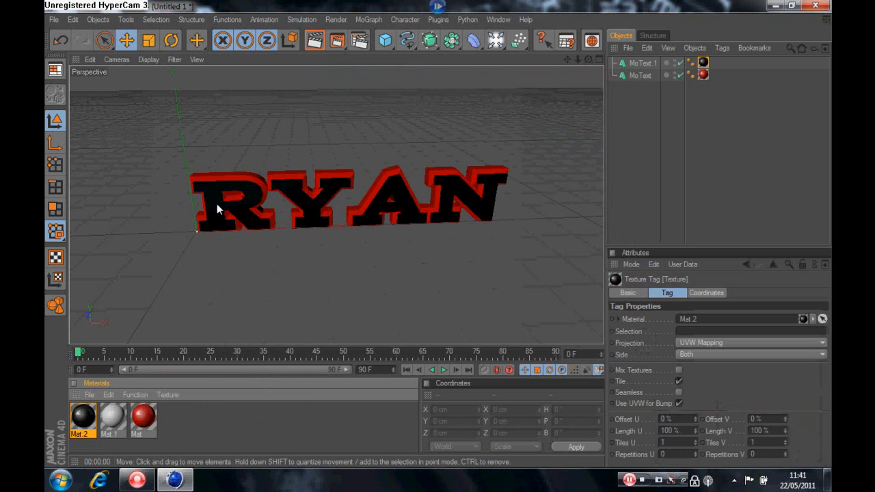
pyautogui.moveTo(499, 251)
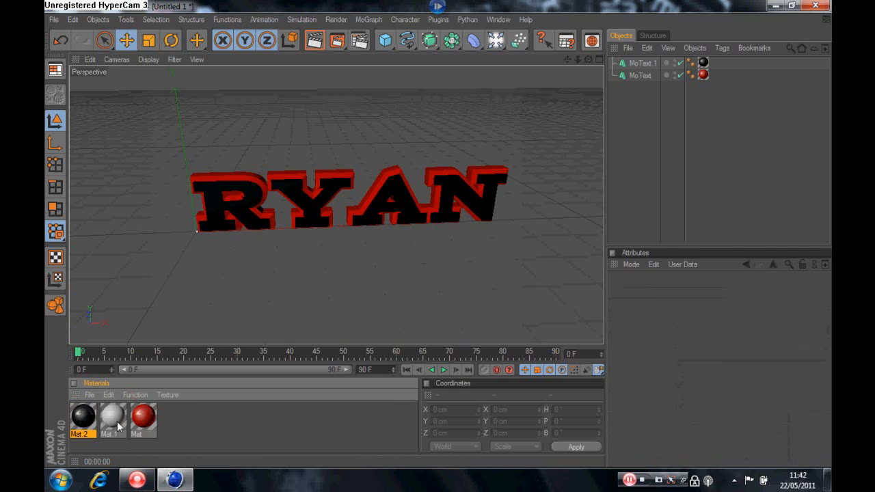
# Add a Plane primitive and enter very large width and height values.
pyautogui.click(385, 40)
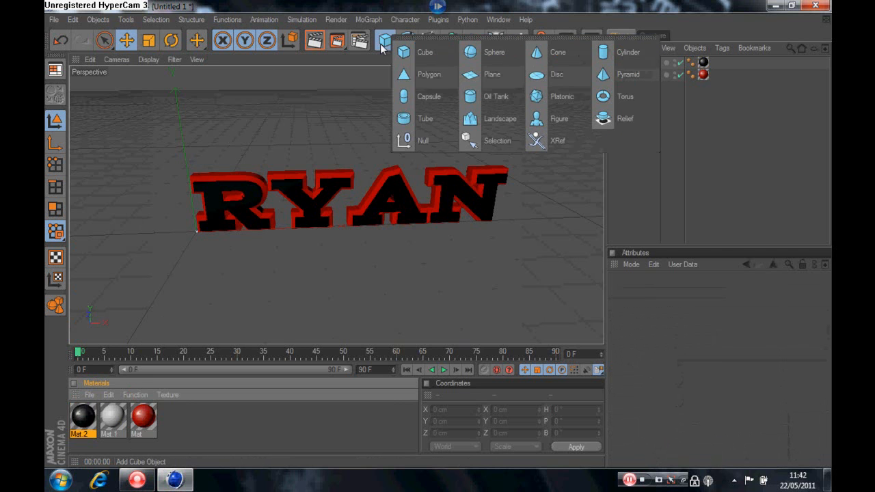
pyautogui.click(492, 74)
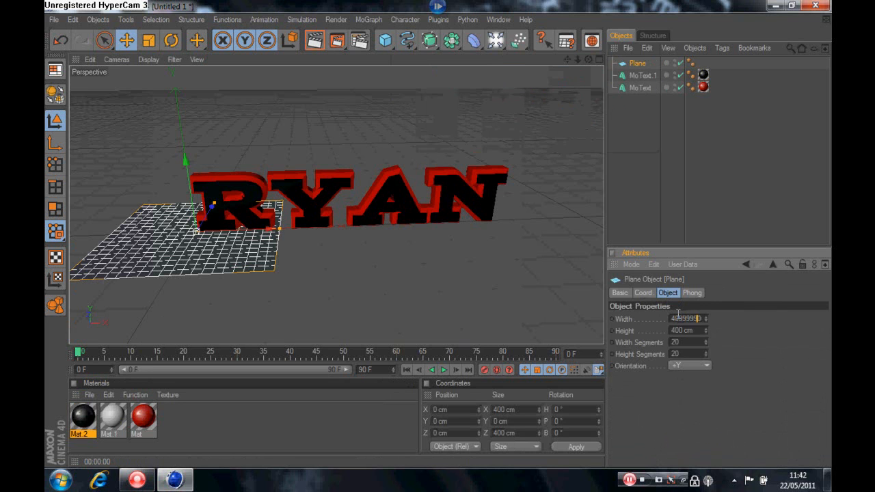
pyautogui.write('0')
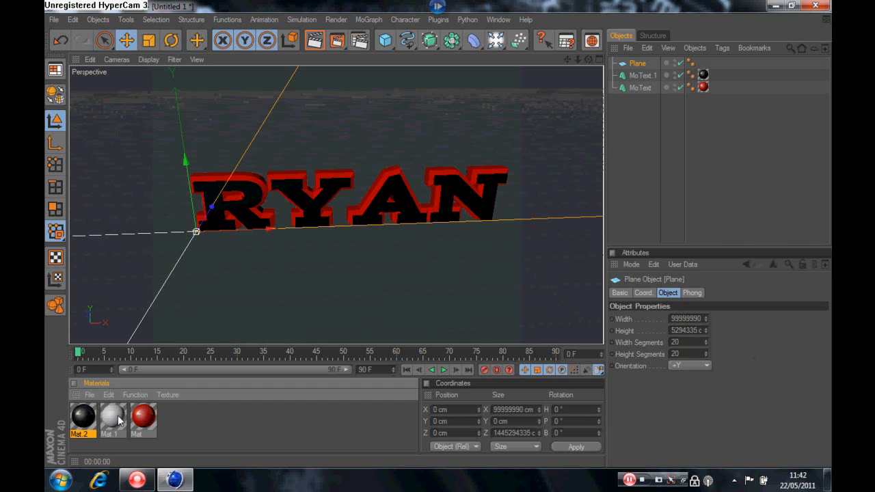
pyautogui.moveTo(283, 258)
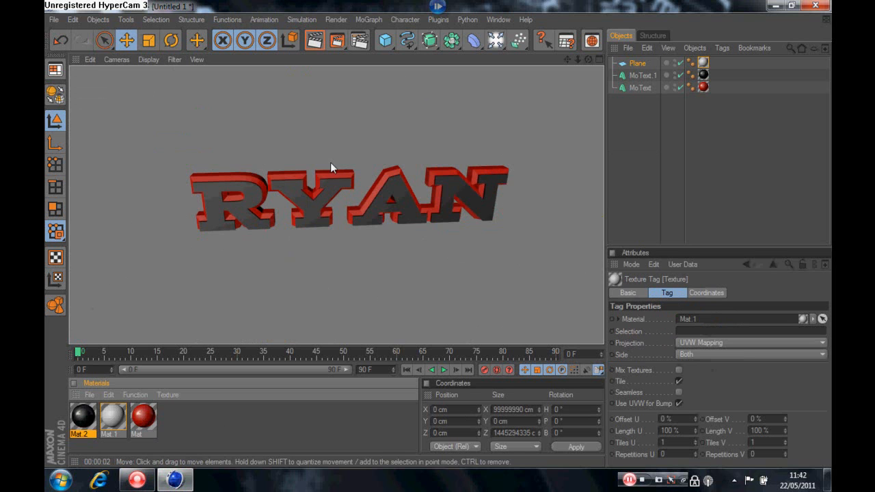
pyautogui.click(638, 62)
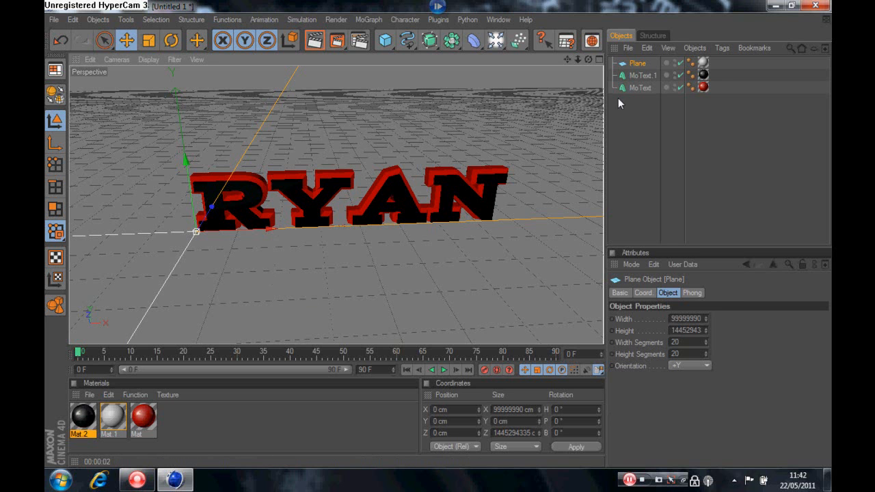
pyautogui.moveTo(639, 57)
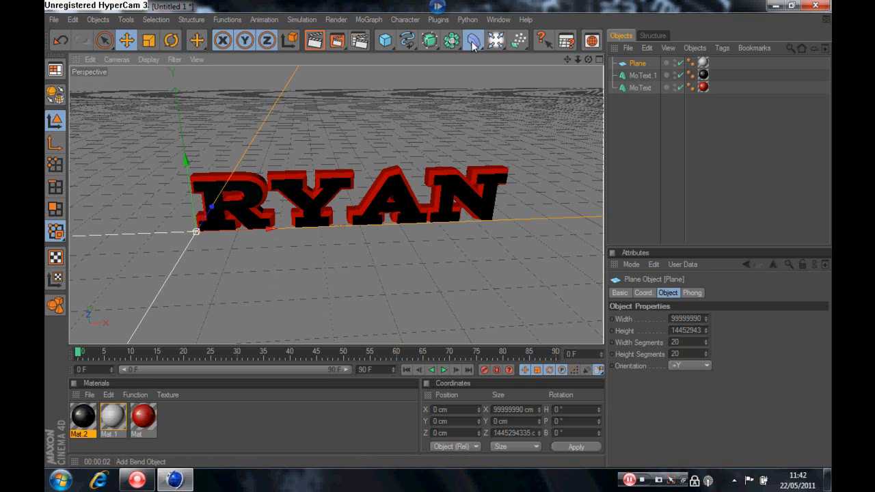
# Add an Explosion deformer and select it along with both MoText objects.
pyautogui.click(473, 39)
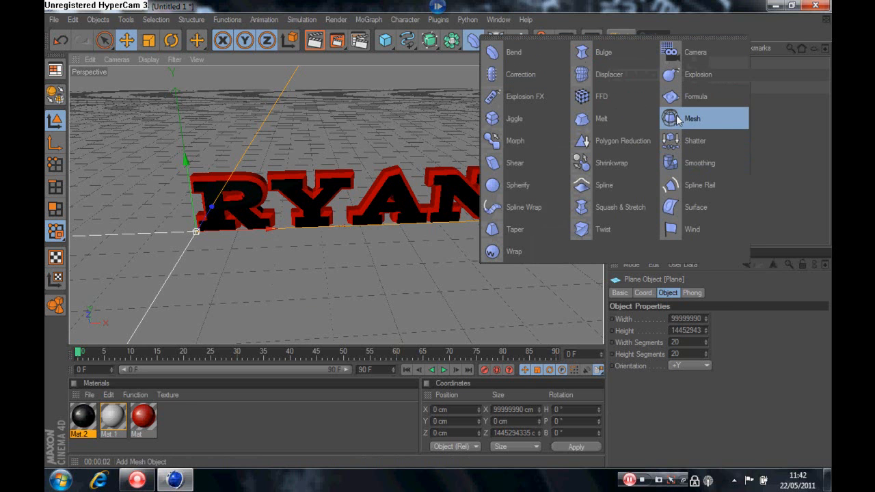
pyautogui.click(698, 74)
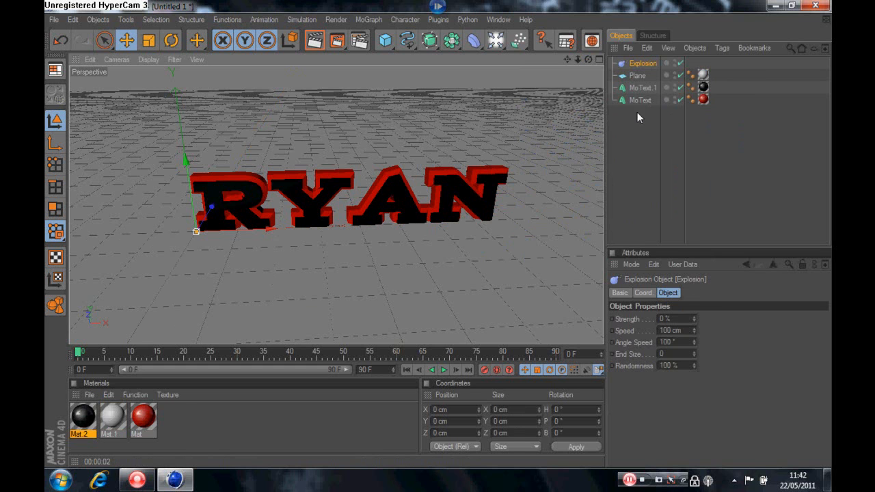
pyautogui.click(642, 88)
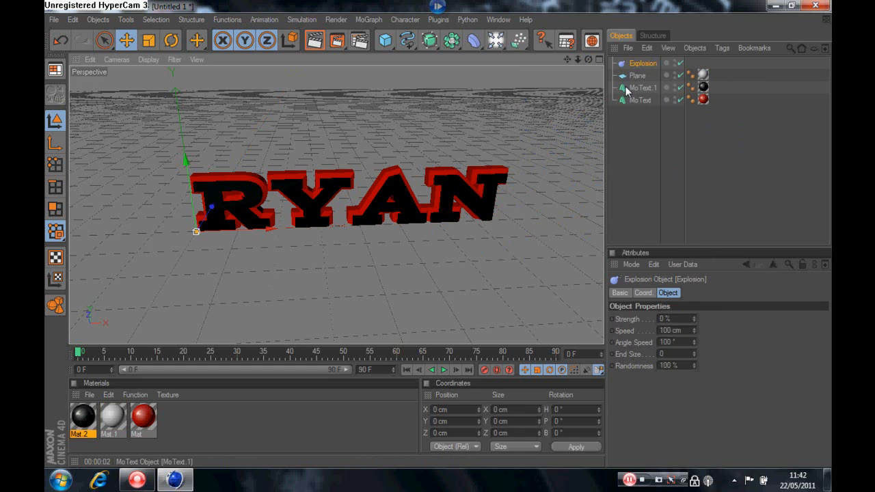
pyautogui.click(641, 99)
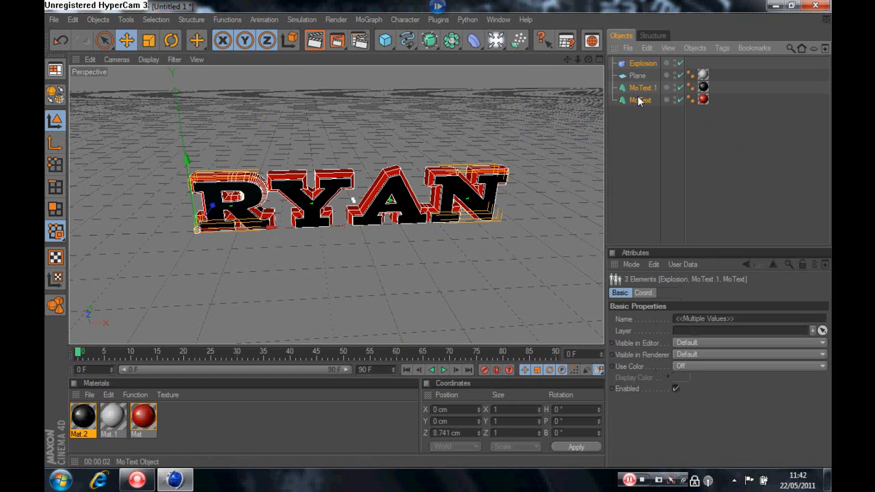
pyautogui.click(641, 100)
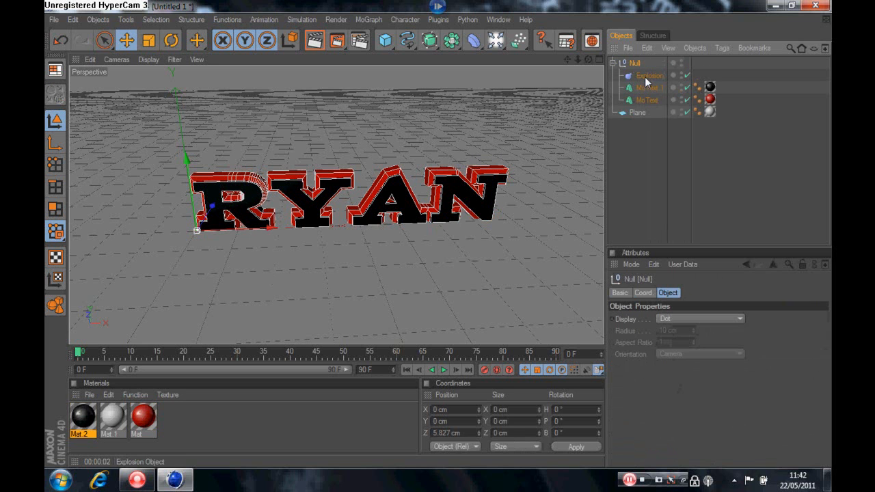
# Select the Explosion deformer and raise its Strength slightly.
pyautogui.click(649, 76)
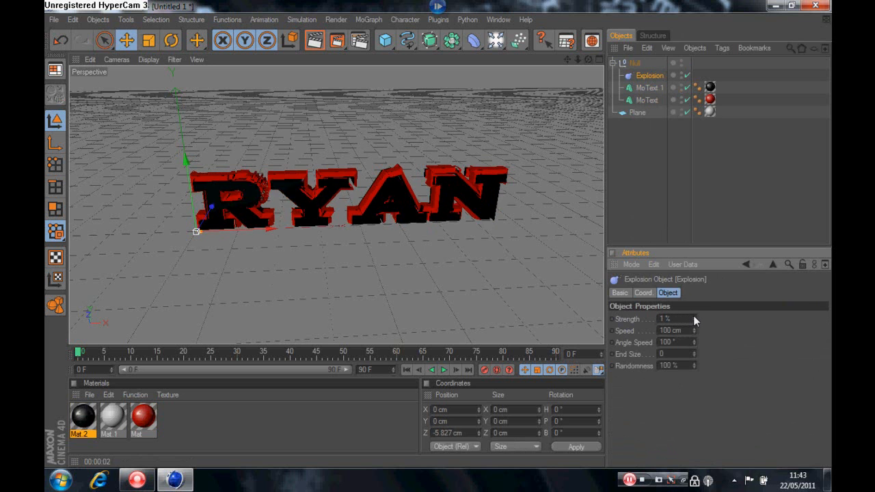
pyautogui.moveTo(656, 319); pyautogui.dragTo(677, 318)
pyautogui.write('100')
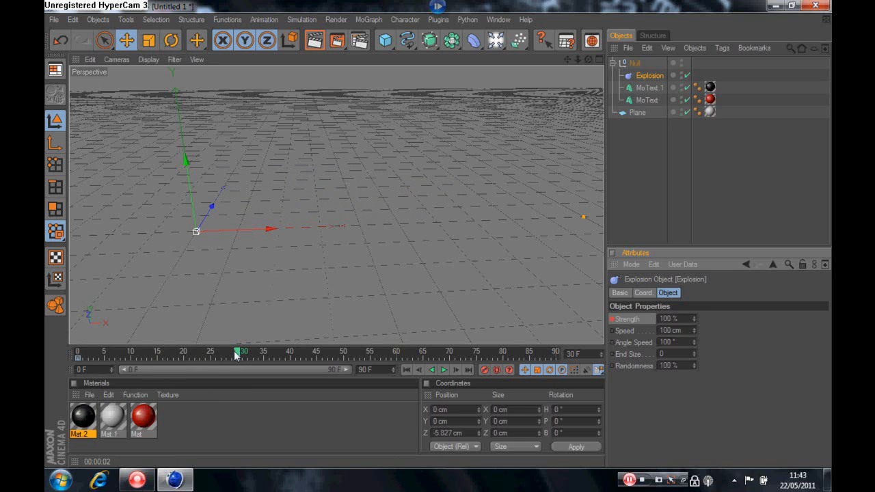
# Rewind to frame 0 and play back the explosion animation preview.
pyautogui.click(443, 369)
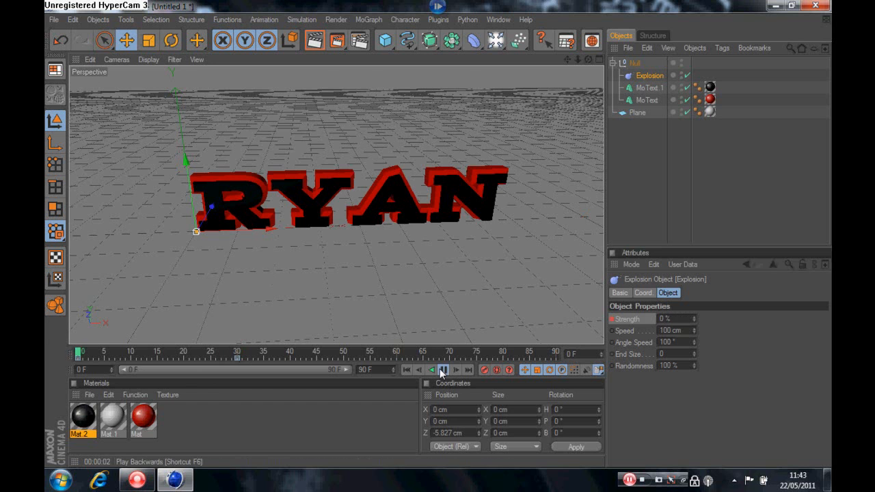
pyautogui.click(456, 369)
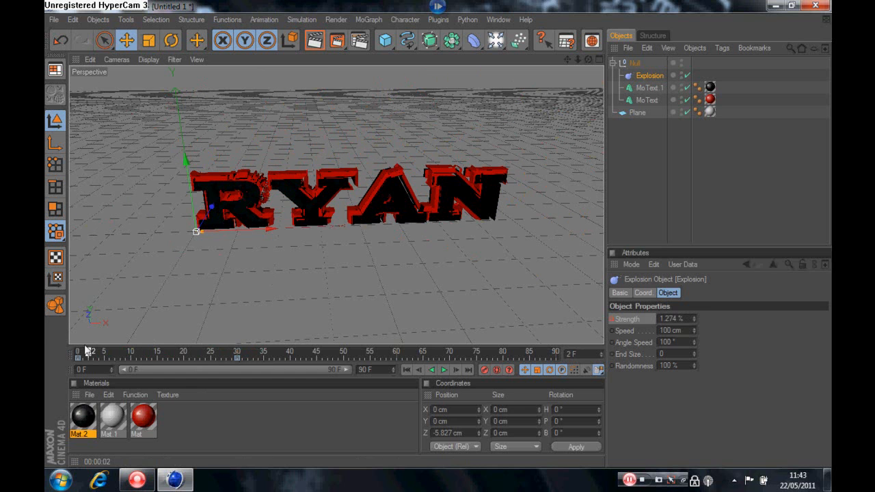
pyautogui.click(446, 370)
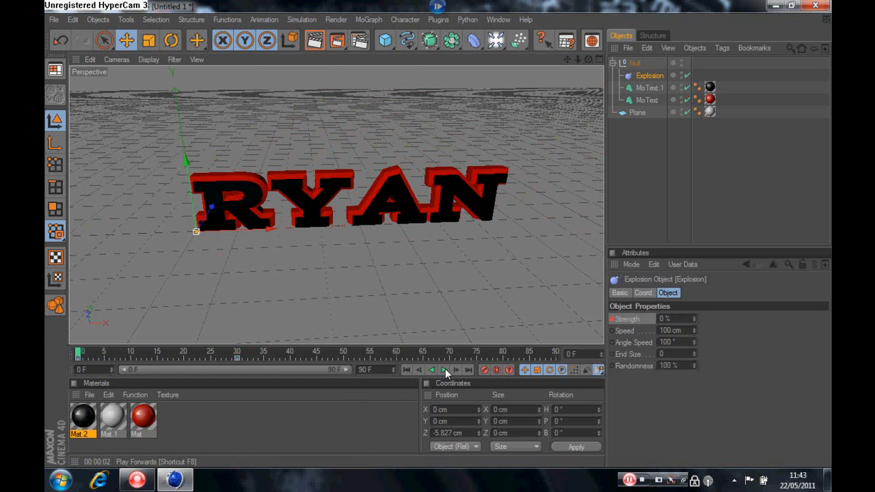
pyautogui.click(444, 370)
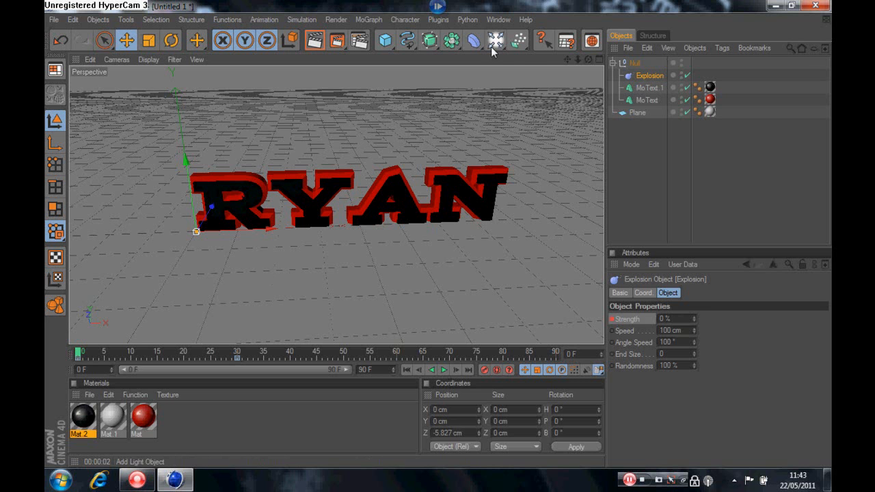
# Add a Light object to the scene and set its lens glow to Hi-8.
pyautogui.click(496, 40)
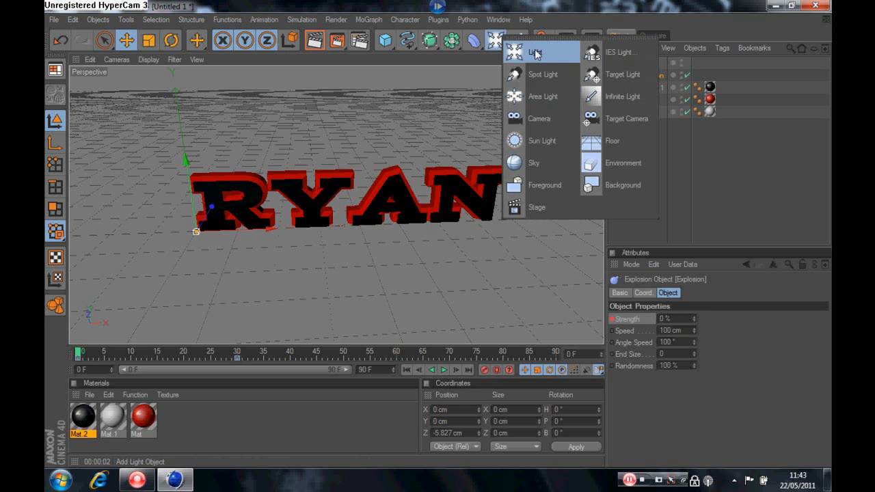
pyautogui.click(536, 52)
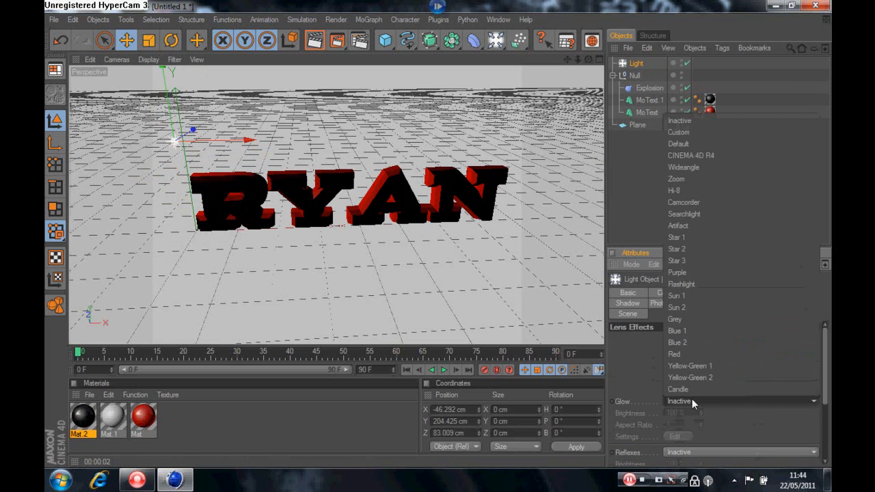
pyautogui.click(674, 190)
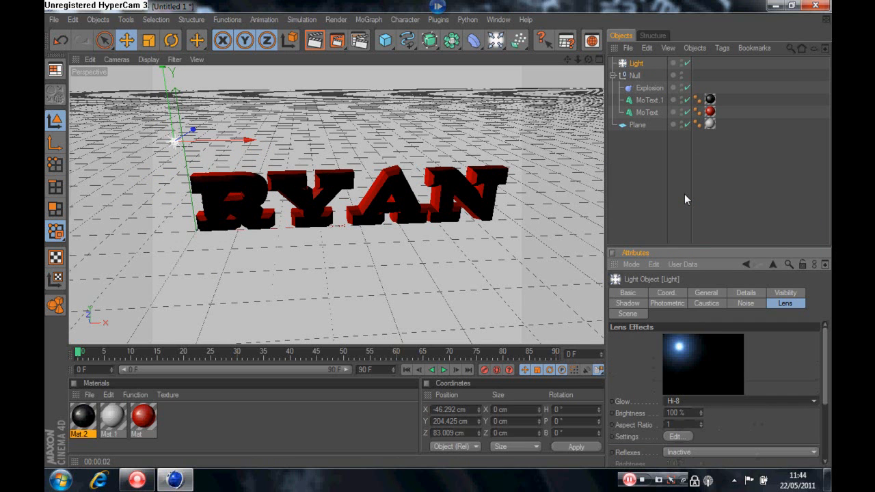
pyautogui.moveTo(644, 338)
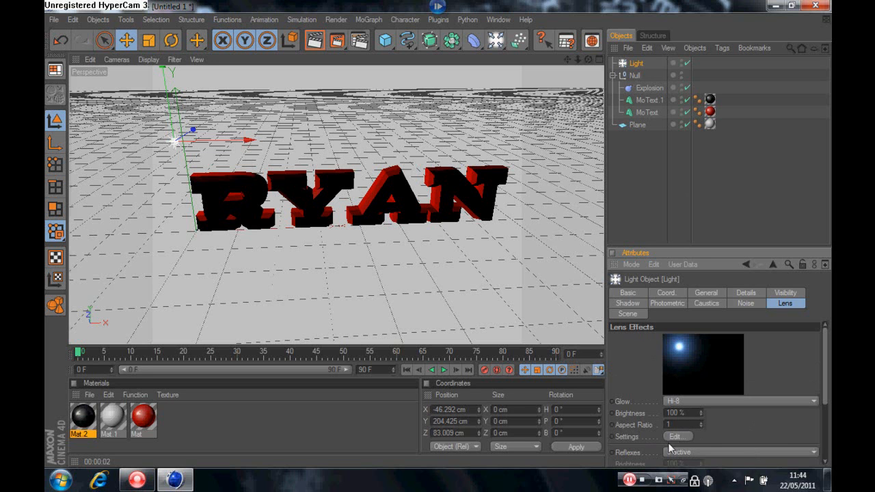
# Replace the Hi-8 preset with a custom red glow at 75% brightness.
pyautogui.click(677, 436)
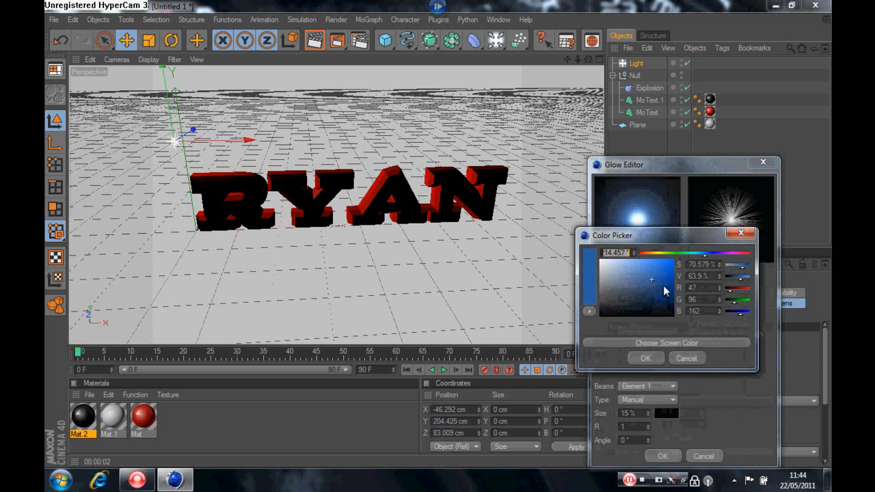
pyautogui.click(652, 279)
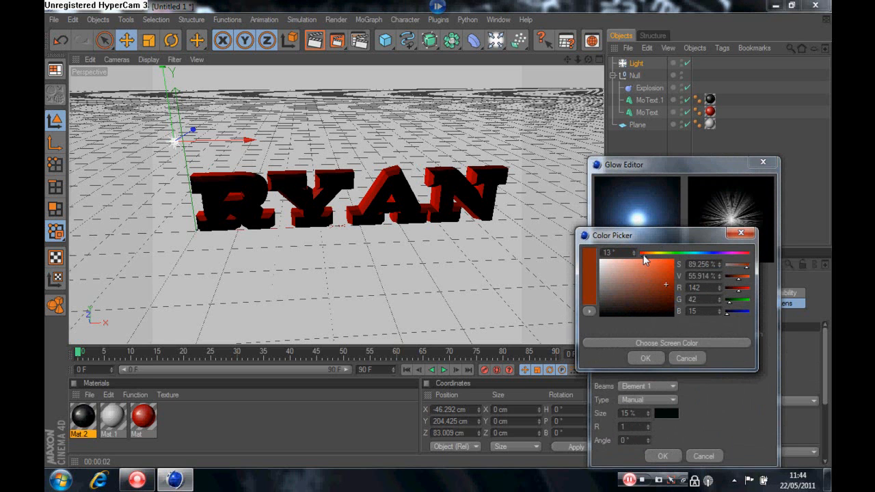
pyautogui.click(645, 358)
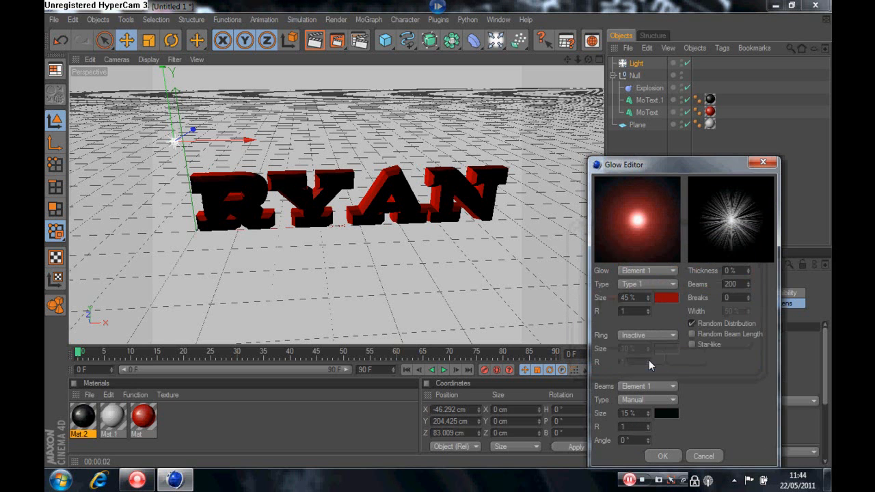
pyautogui.moveTo(635, 244)
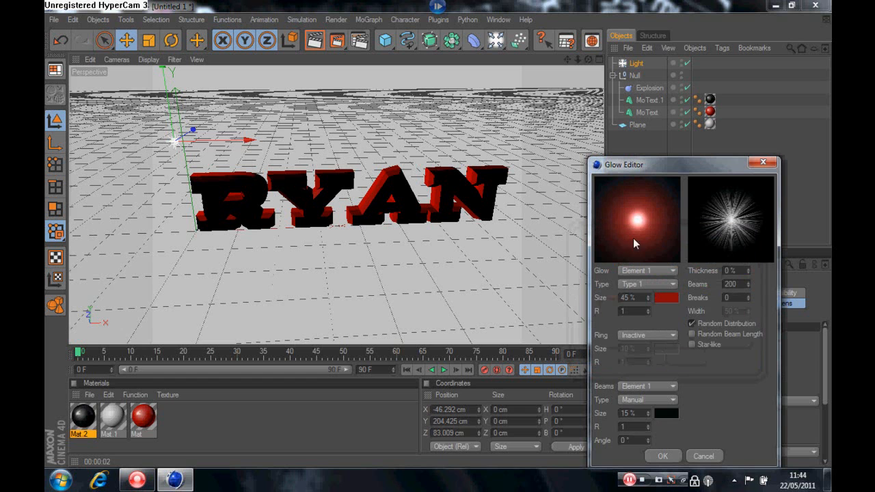
pyautogui.moveTo(659, 453)
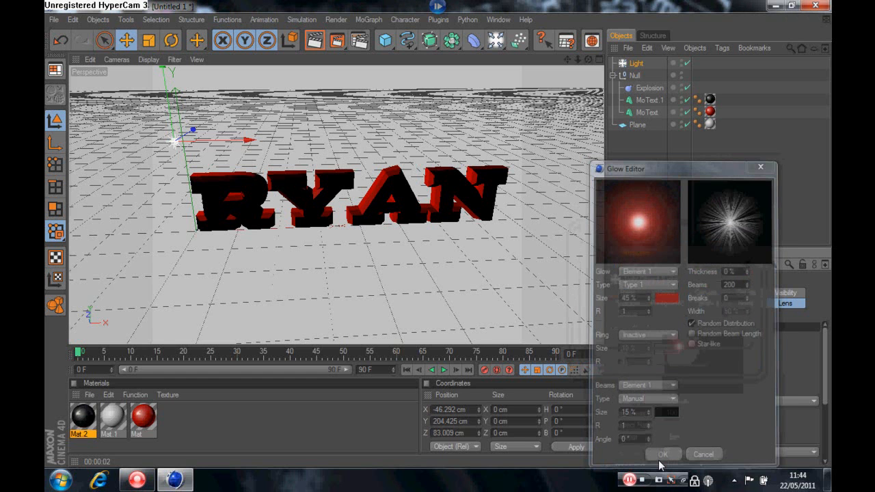
pyautogui.click(662, 454)
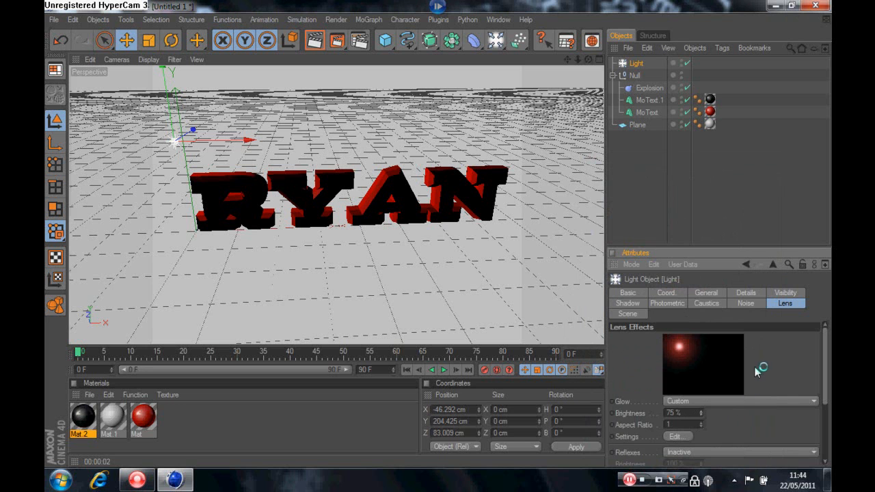
pyautogui.moveTo(520, 231)
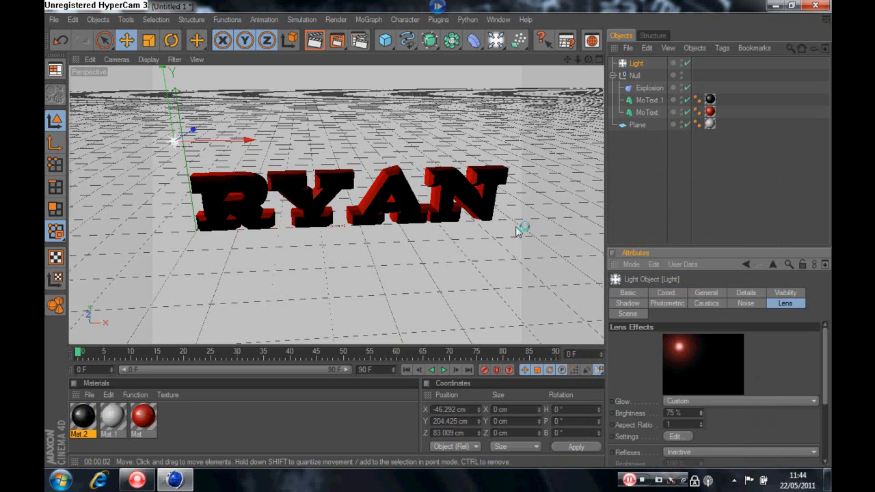
pyautogui.moveTo(511, 145)
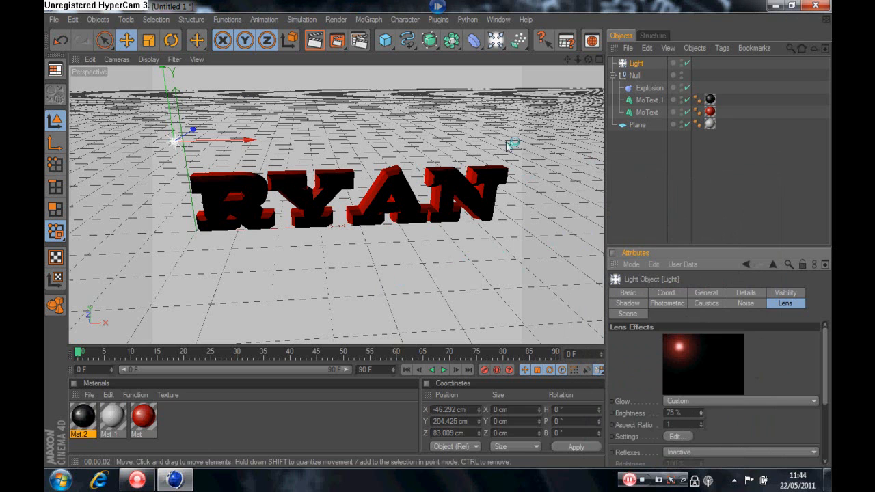
# Add a second light and drag it into position below the RYAN text.
pyautogui.click(637, 124)
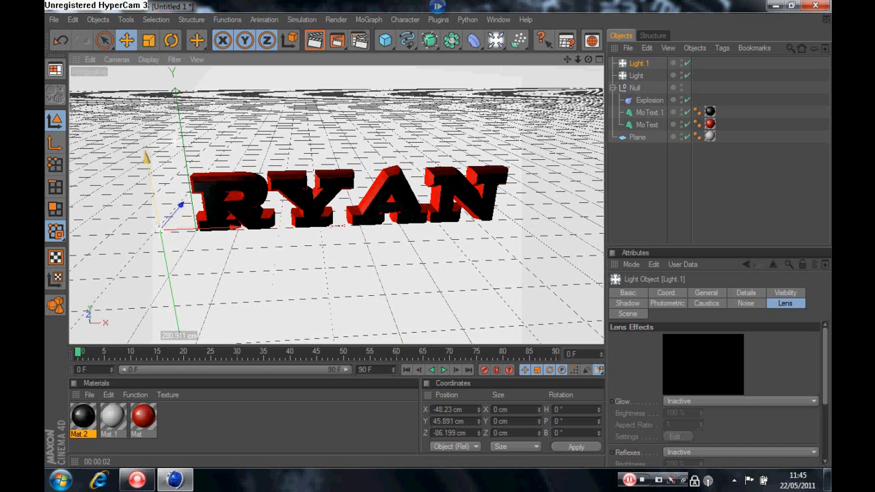
pyautogui.moveTo(175, 191); pyautogui.dragTo(176, 305)
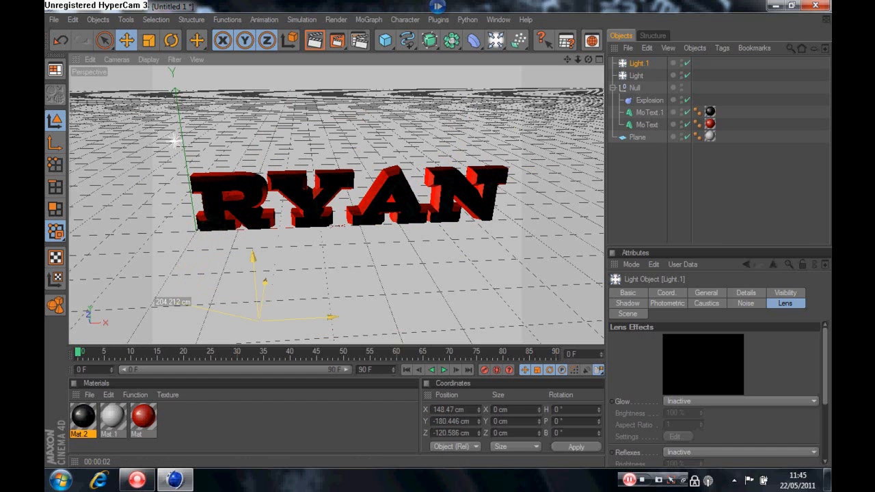
pyautogui.moveTo(266, 294); pyautogui.dragTo(311, 321)
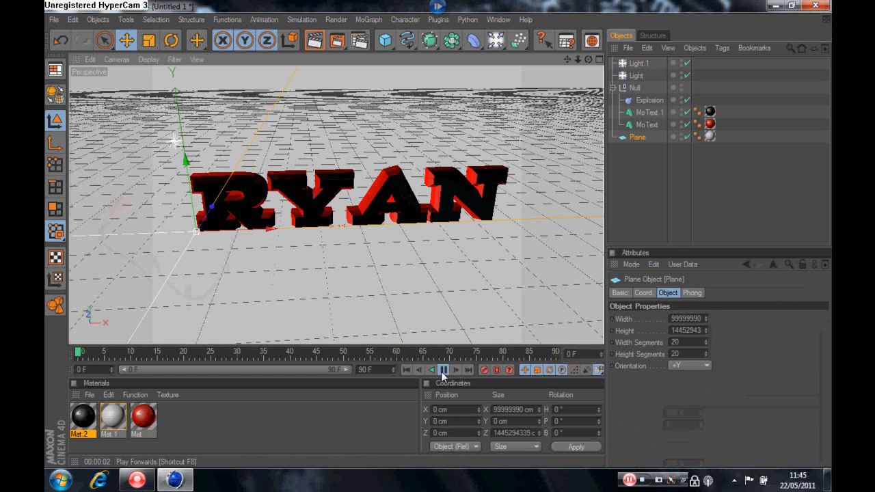
# Preview the explosion animation to frame 27, then bring up Render Settings.
pyautogui.click(444, 370)
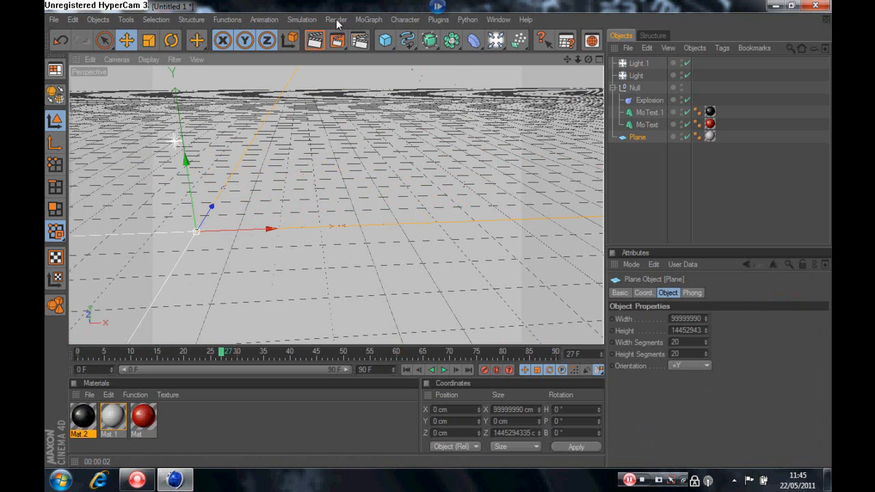
pyautogui.click(336, 19)
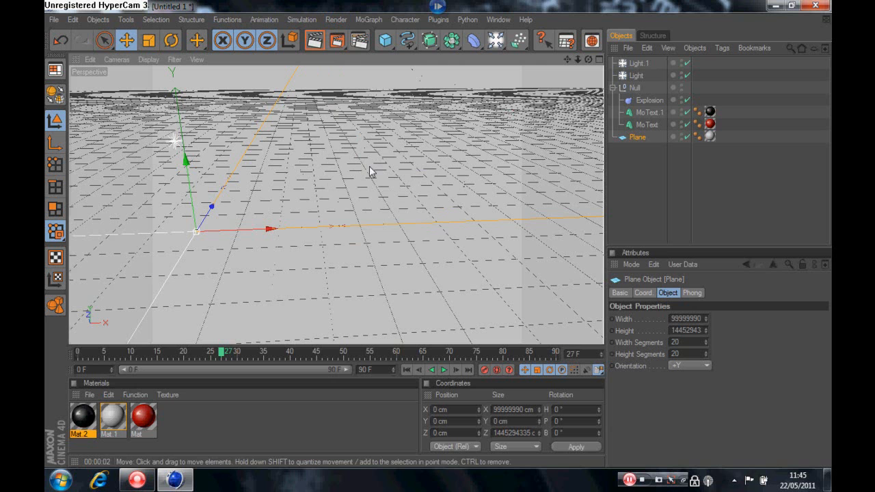
pyautogui.moveTo(355, 181)
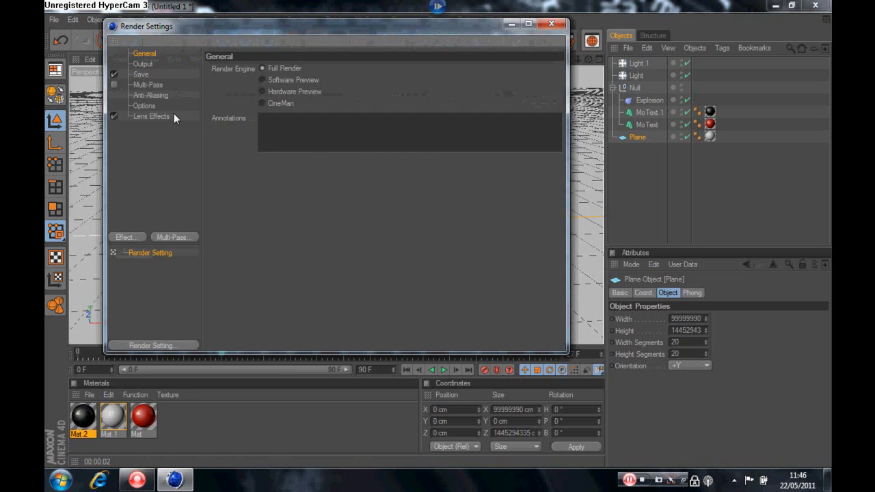
# Use the 1280x1024 preset with height 720, and a manual 0–40 frame range.
pyautogui.click(143, 64)
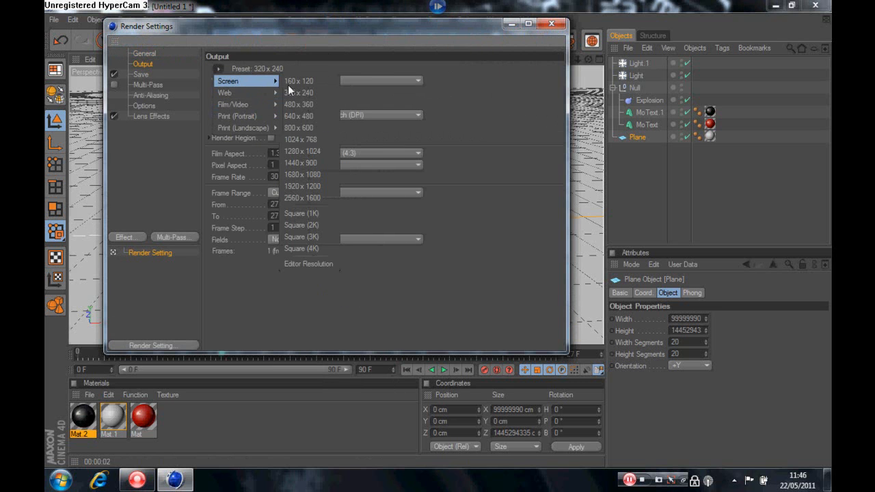
pyautogui.click(300, 140)
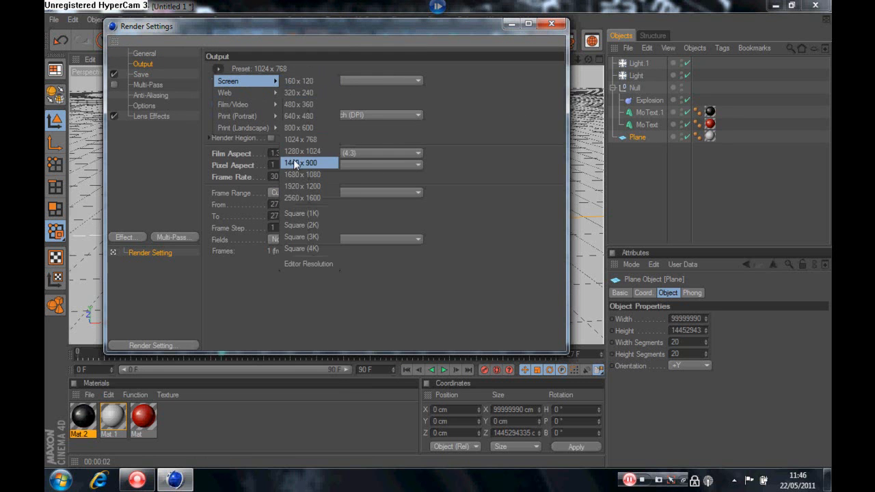
pyautogui.click(297, 151)
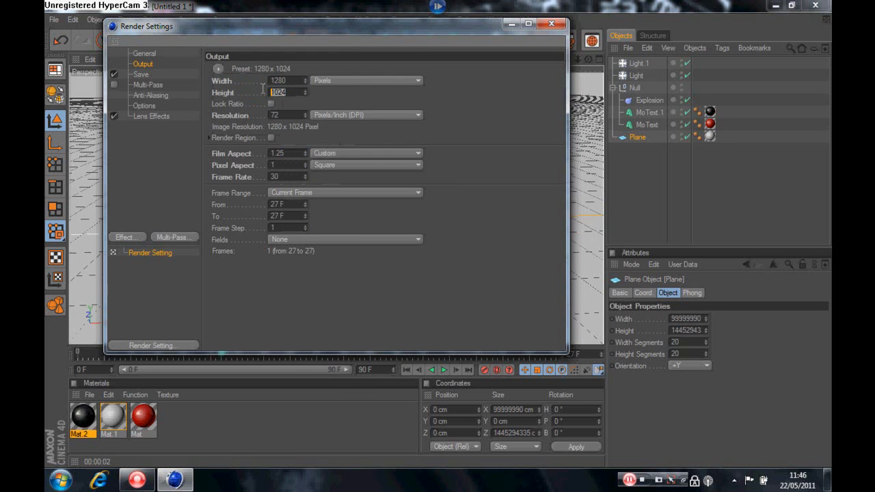
pyautogui.write('720')
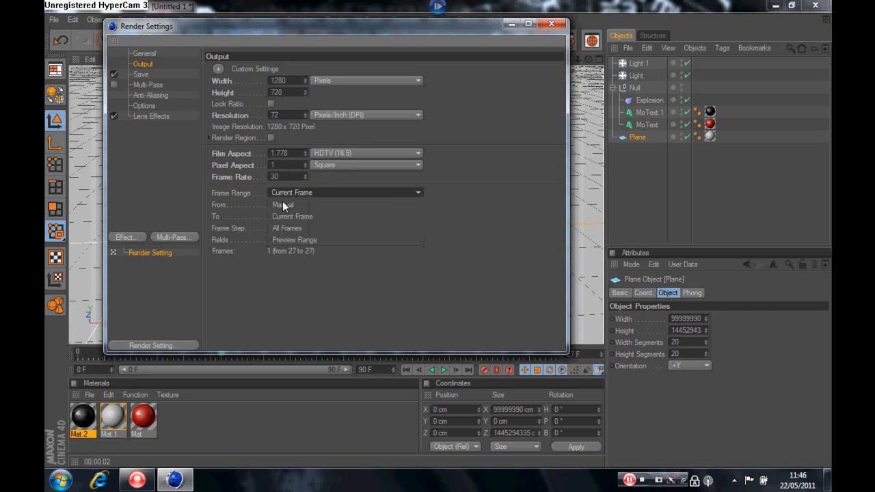
pyautogui.click(345, 192)
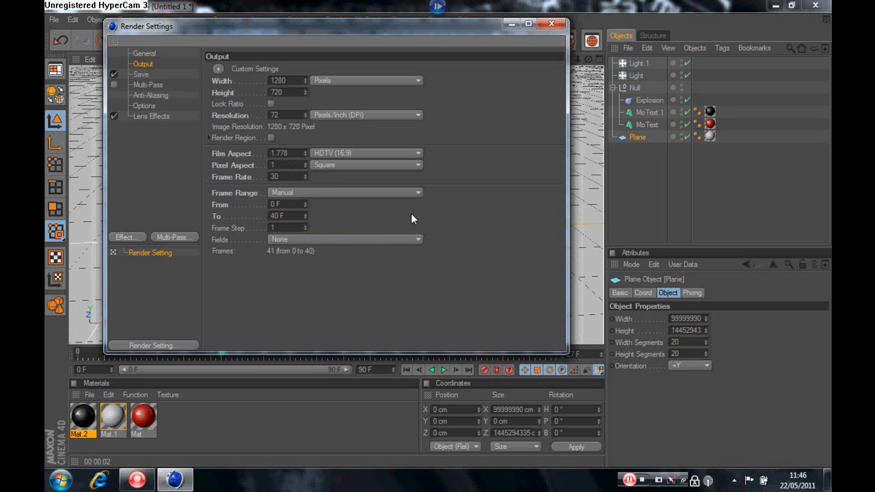
pyautogui.moveTo(363, 179)
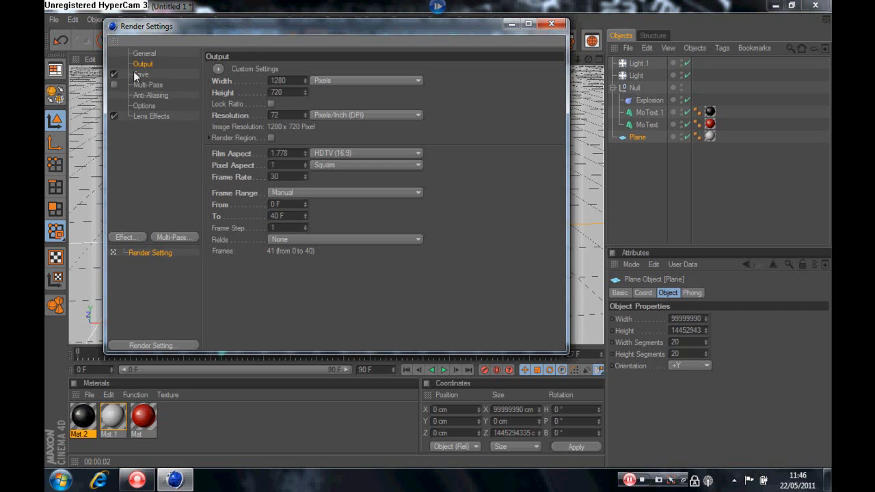
# Browse to the renderd clips folder and name the output file 'INTRO 1'.
pyautogui.click(141, 74)
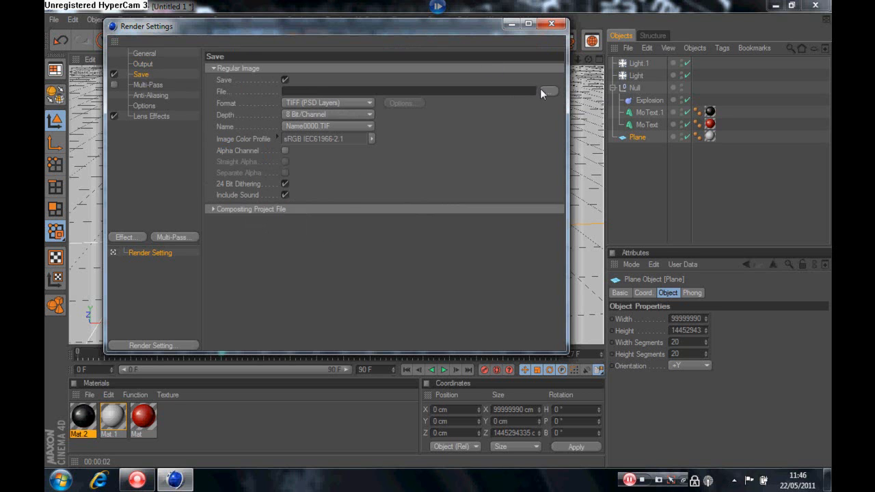
pyautogui.click(547, 91)
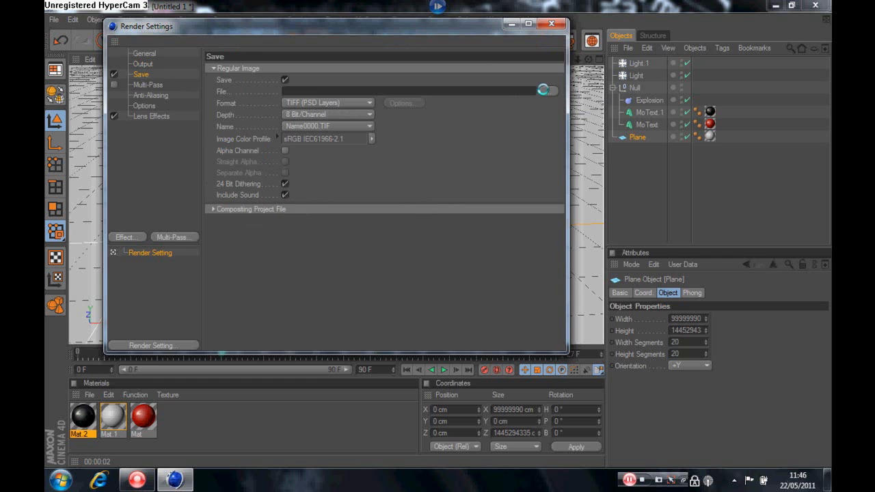
pyautogui.click(545, 90)
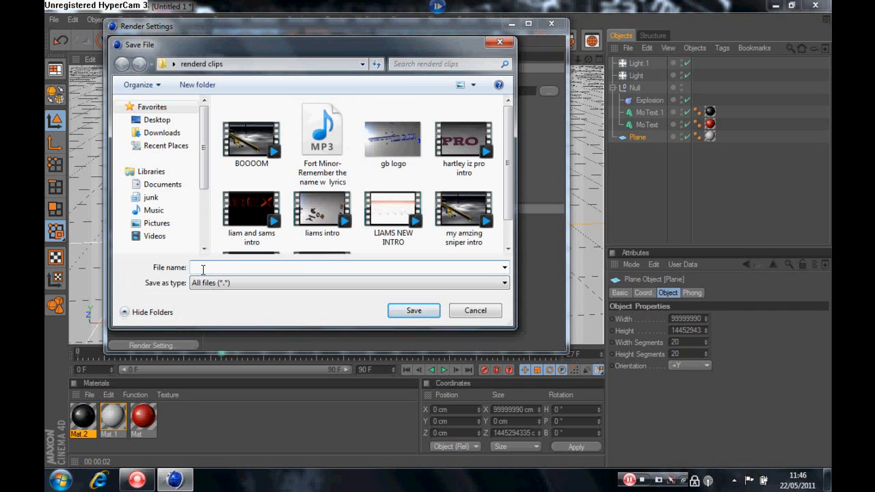
pyautogui.write('1')
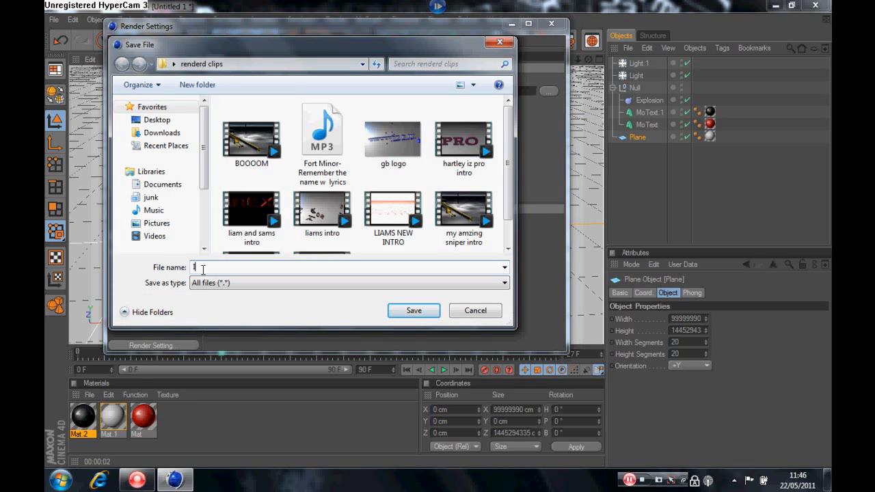
pyautogui.write('INTRO 1')
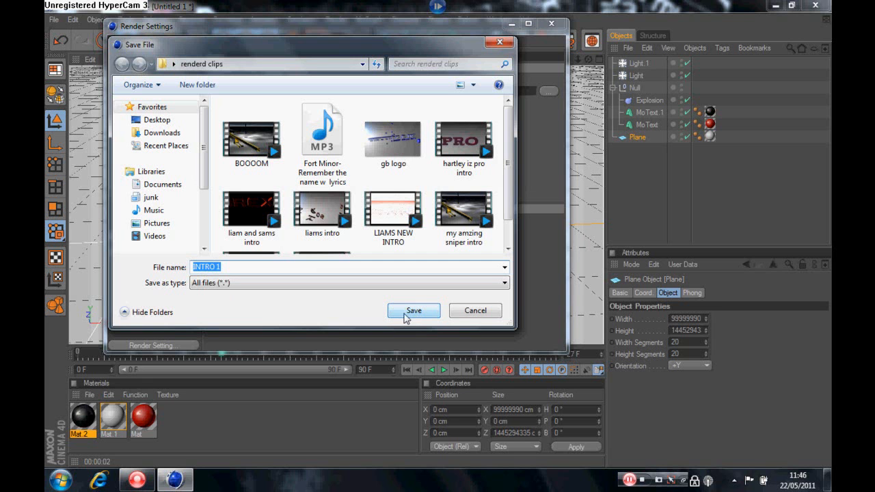
pyautogui.click(413, 311)
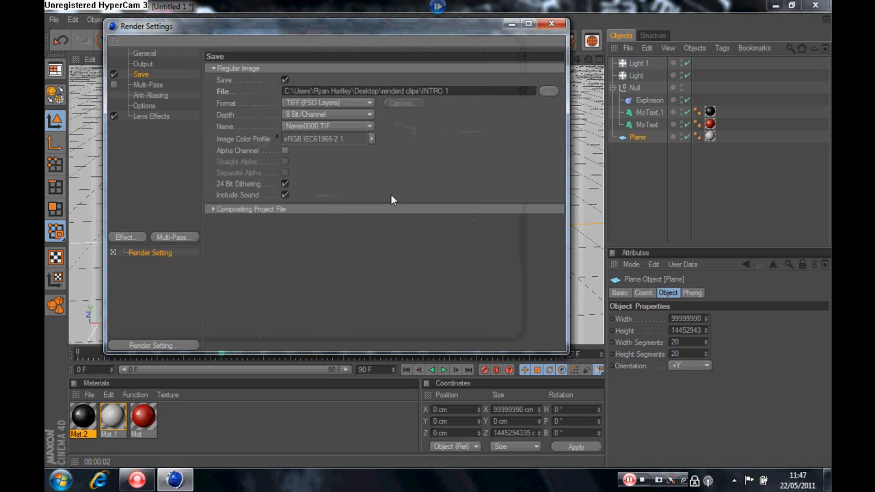
# Choose AVI Movie as output format, check its compression options, and close Render Settings.
pyautogui.click(328, 102)
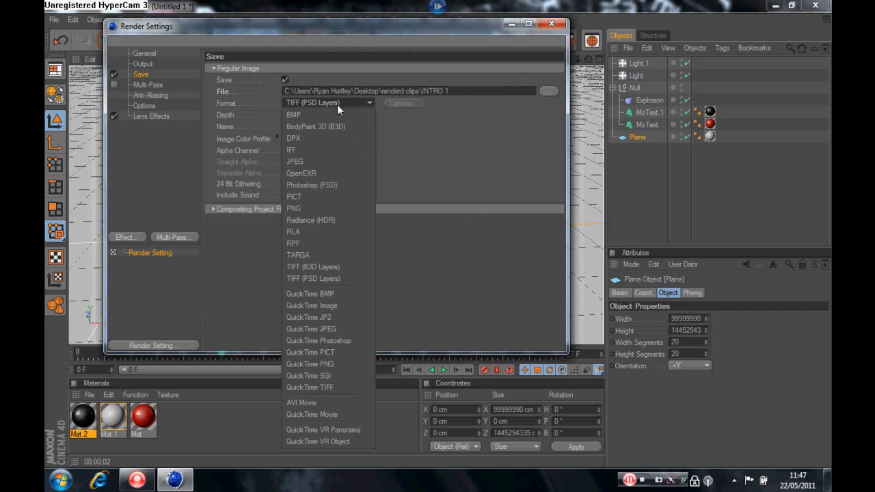
pyautogui.click(301, 402)
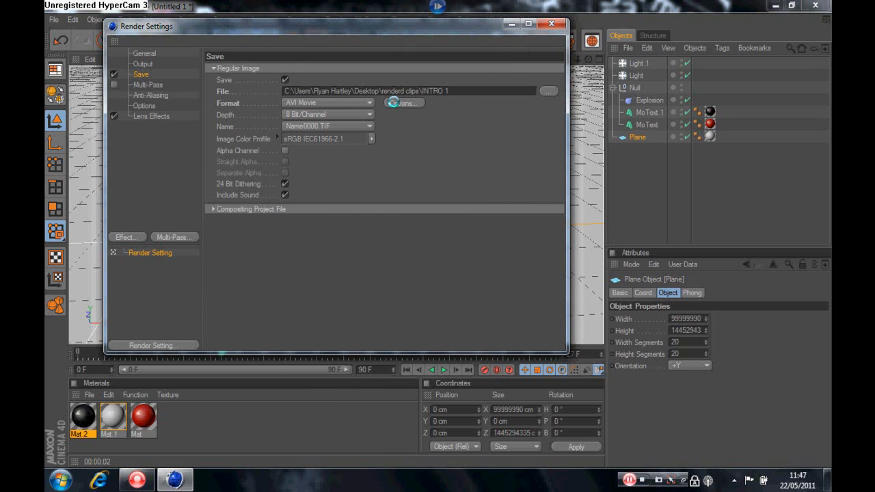
pyautogui.click(404, 103)
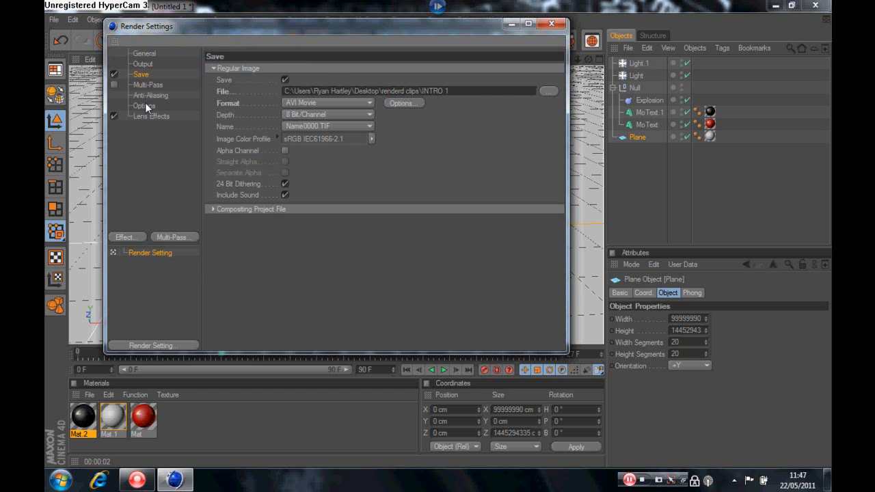
pyautogui.click(144, 106)
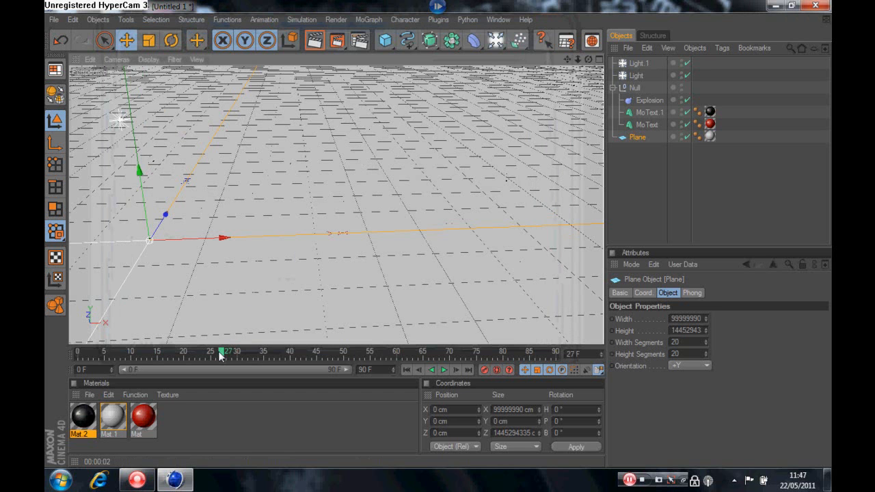
# Rewind the timeline to frame 0 and render the animation to the Picture Viewer.
pyautogui.moveTo(222, 351); pyautogui.dragTo(79, 351)
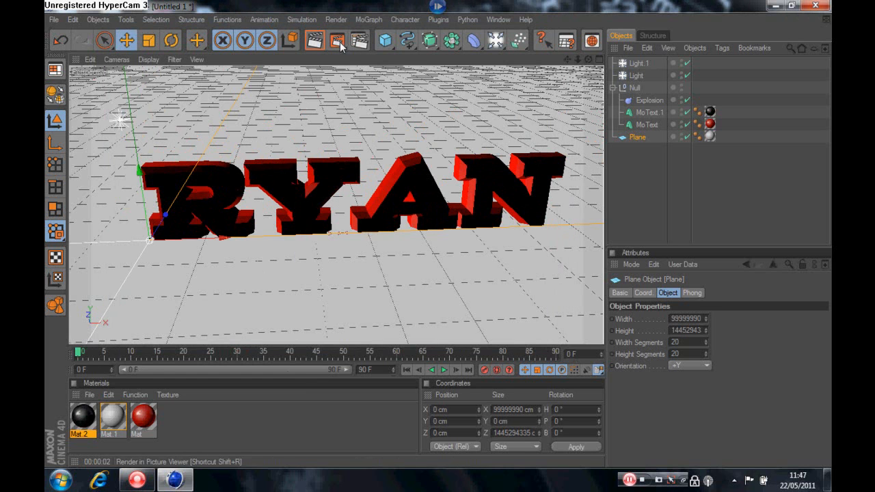
pyautogui.click(337, 39)
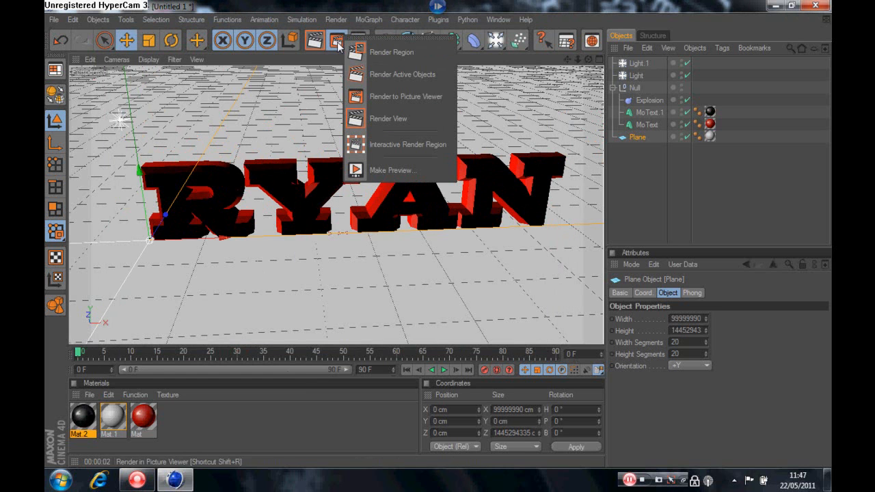
pyautogui.click(336, 40)
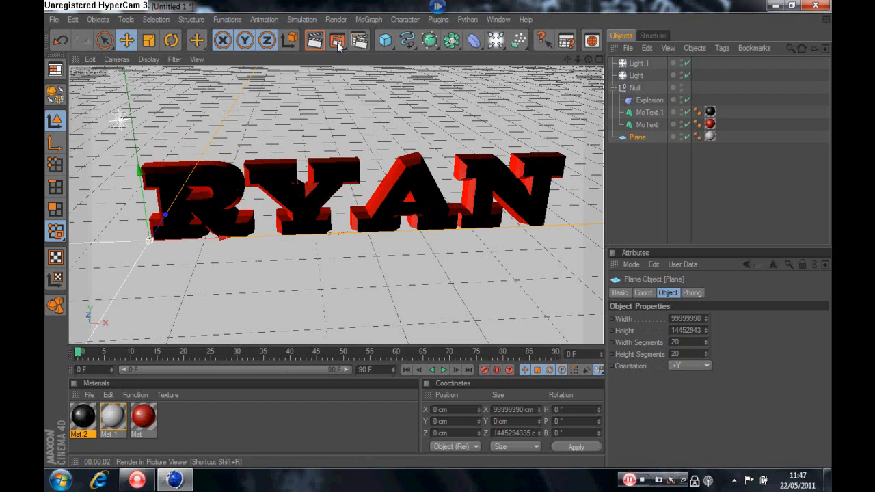
pyautogui.click(337, 40)
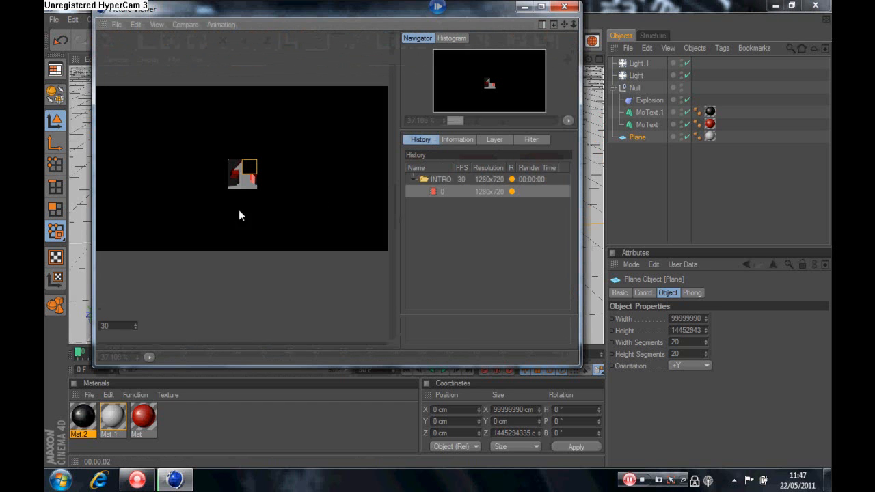